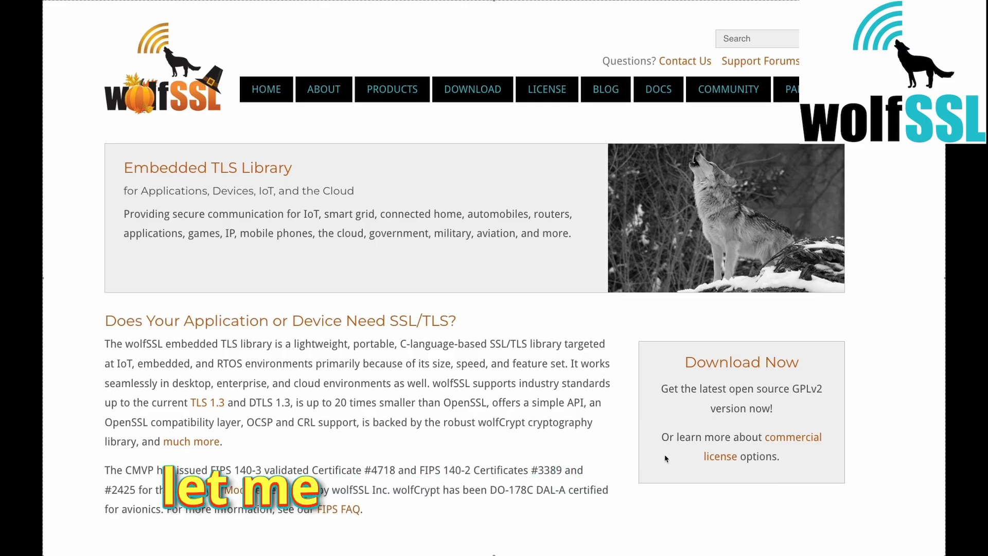
Browse the wolfSSL Manual pages, scrolling through the current chapter and its Testsuite notes
scroll("down", 3)
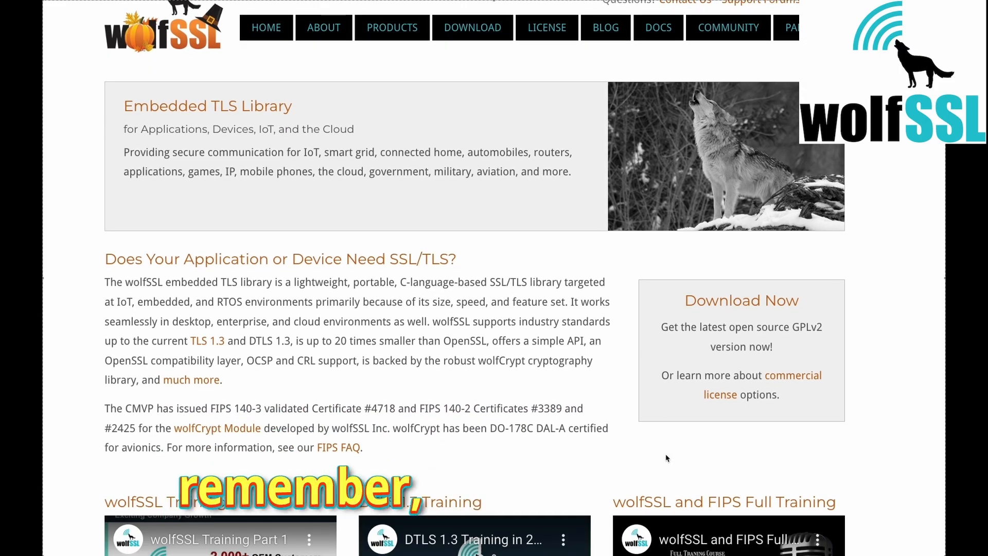
scroll("down", 3)
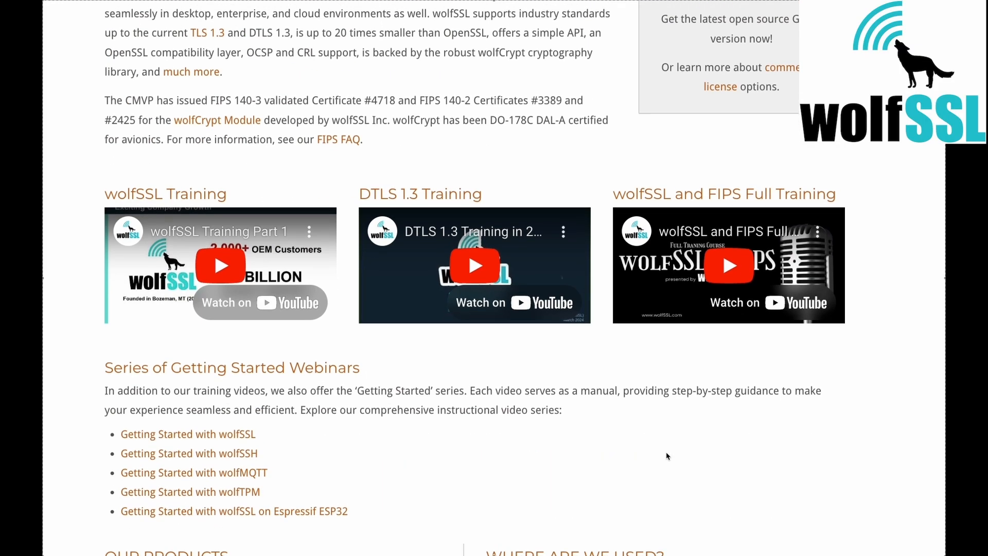
scroll("down", 3)
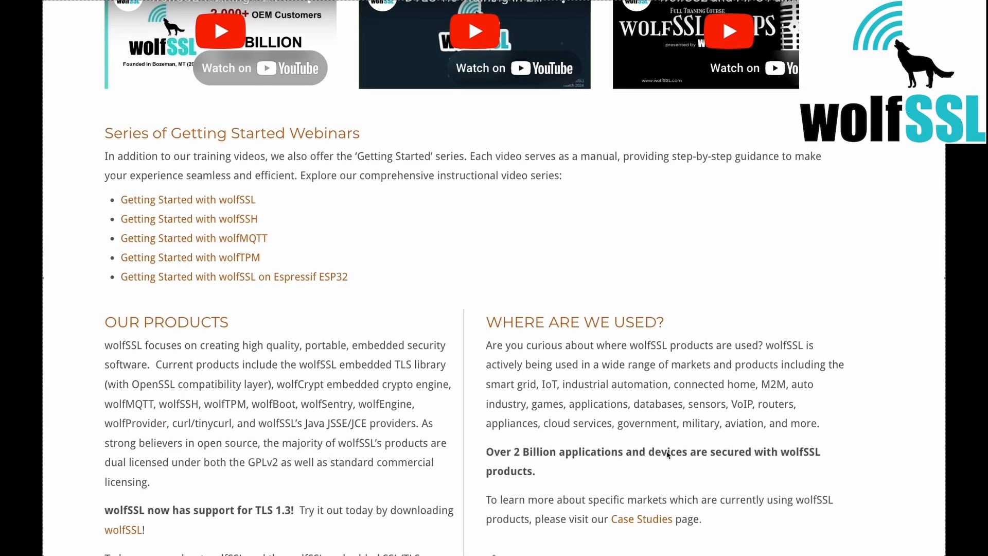
scroll("down", 3)
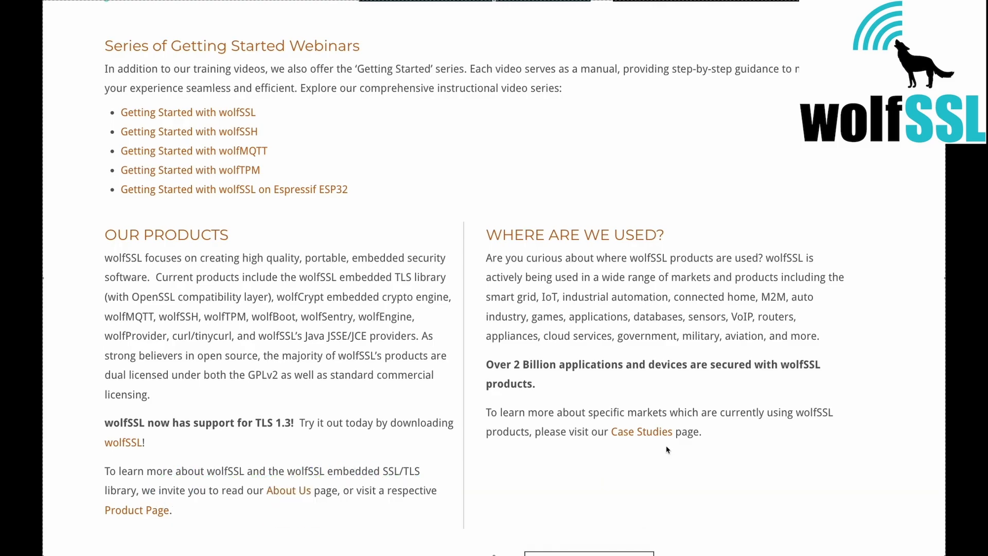
left_click(392, 89)
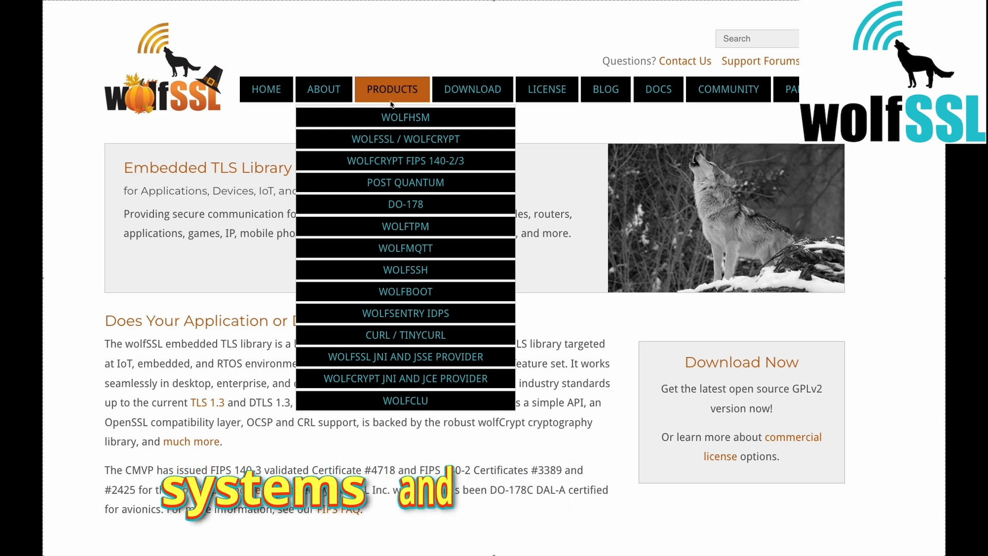
mouse_move(406, 138)
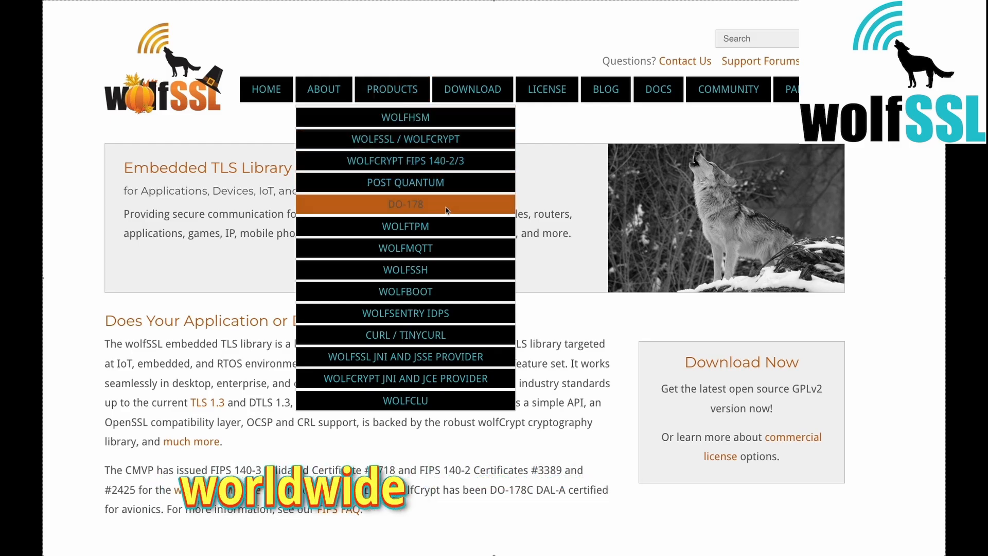
mouse_move(405, 269)
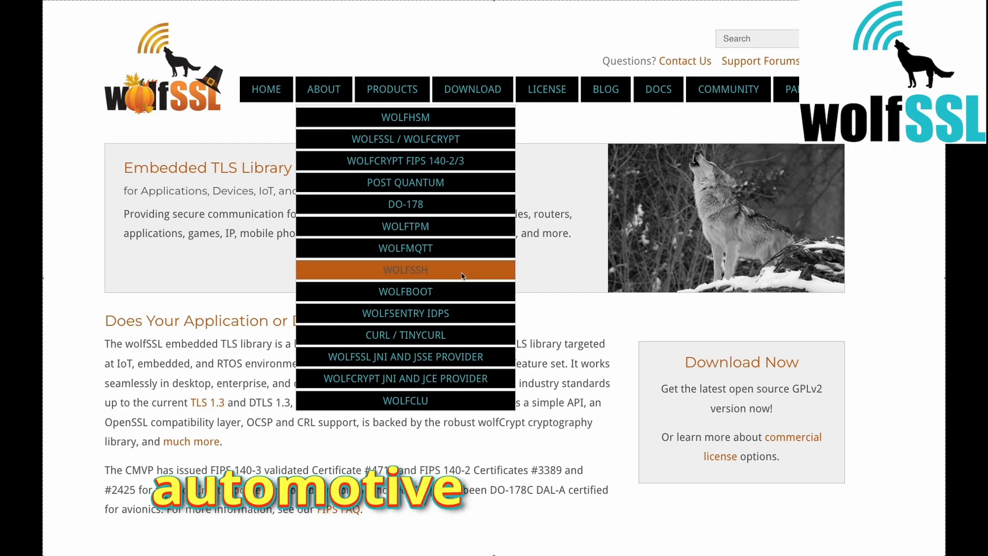
mouse_move(405, 334)
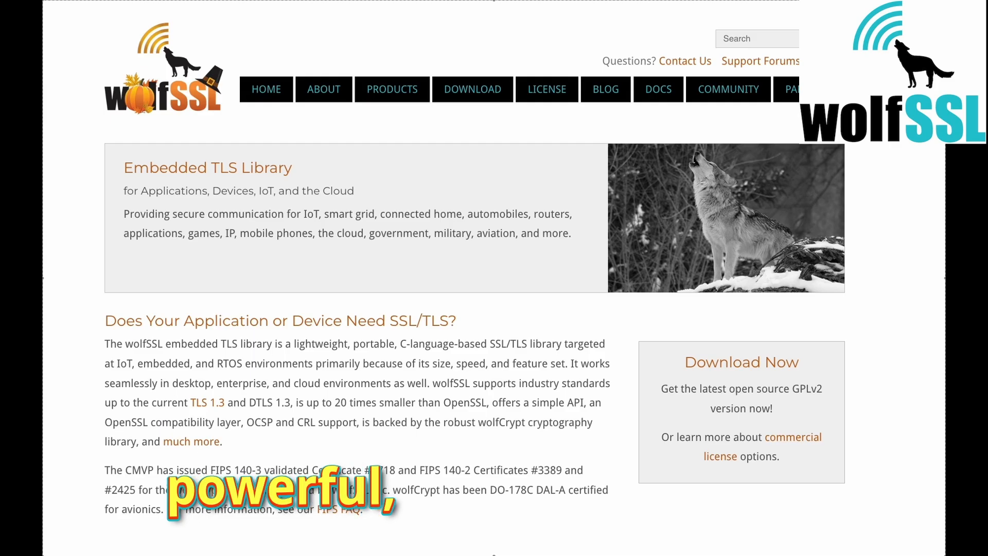
left_click(658, 89)
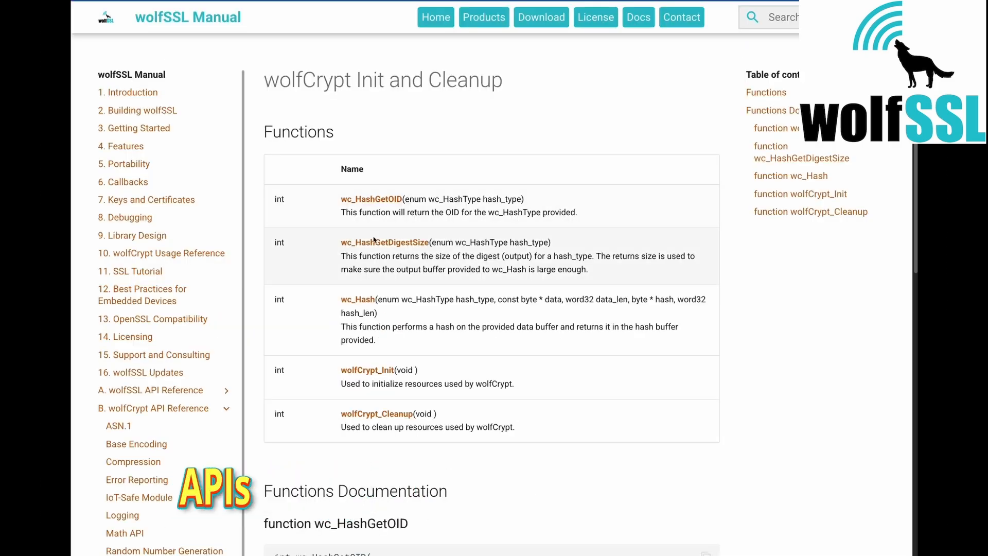
scroll("down", 3)
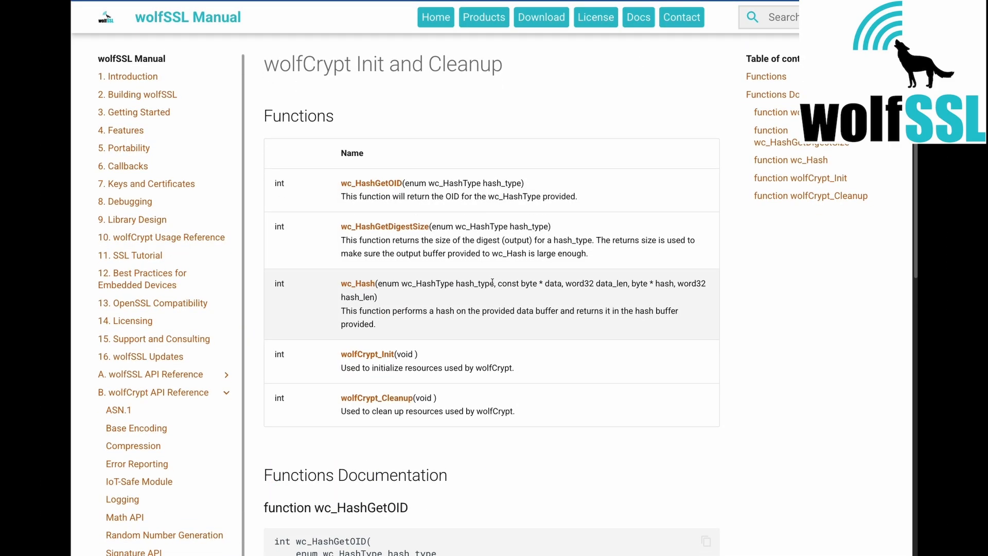
scroll("down", 3)
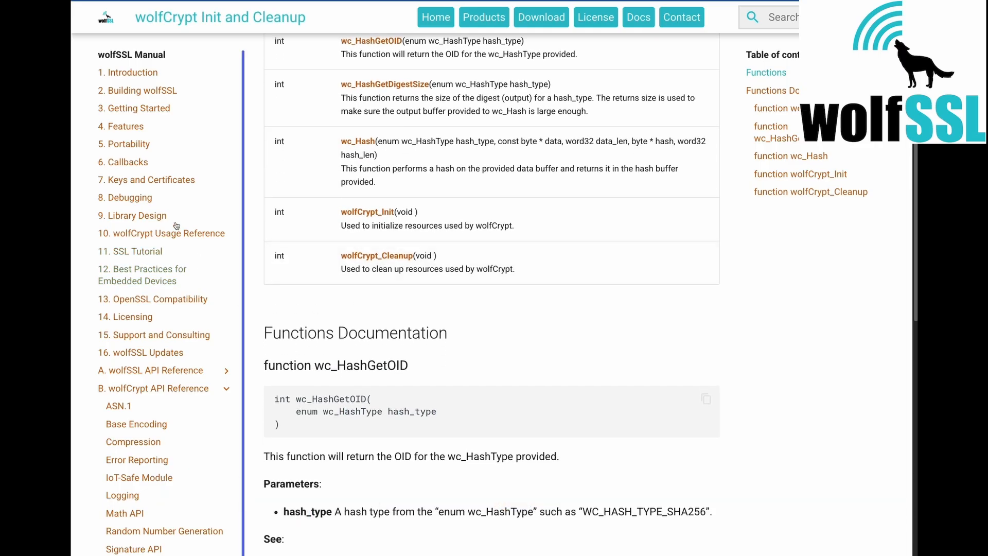
Read through the manual's Getting Started chapter
left_click(139, 108)
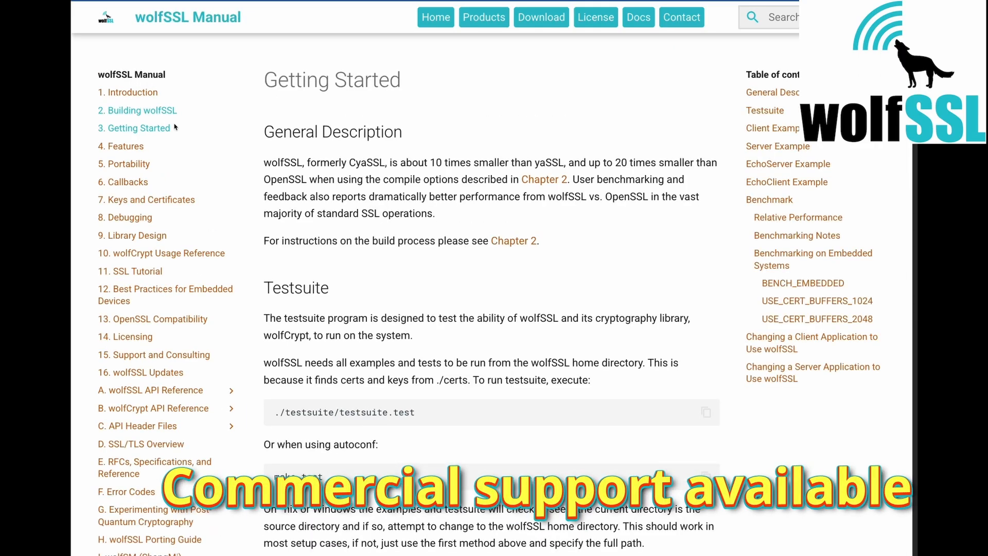
scroll("down", 3)
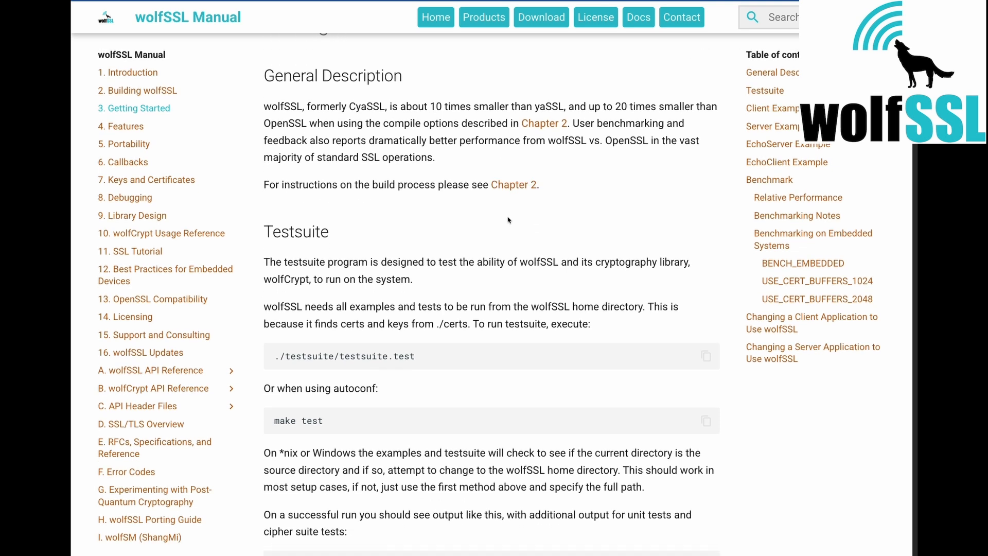
scroll("down", 3)
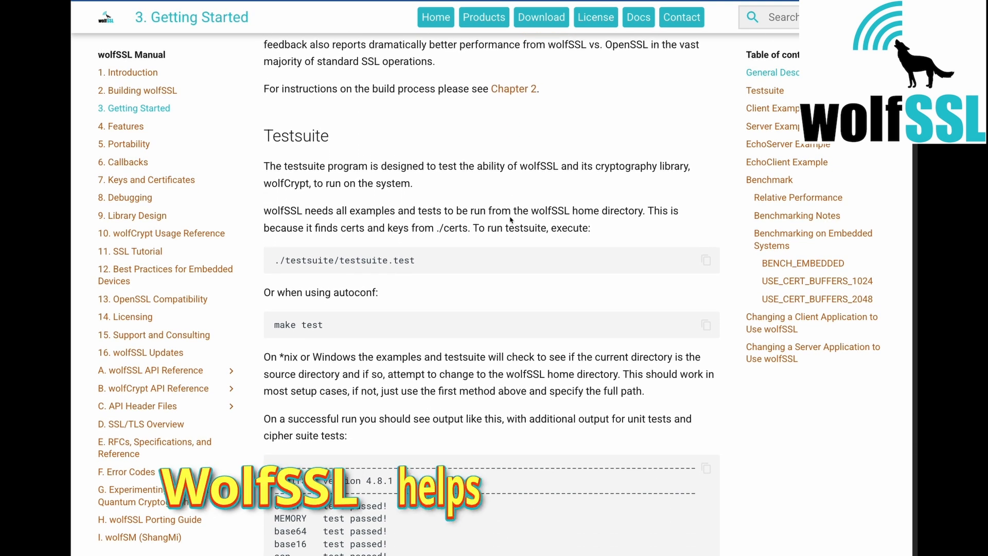
scroll("down", 3)
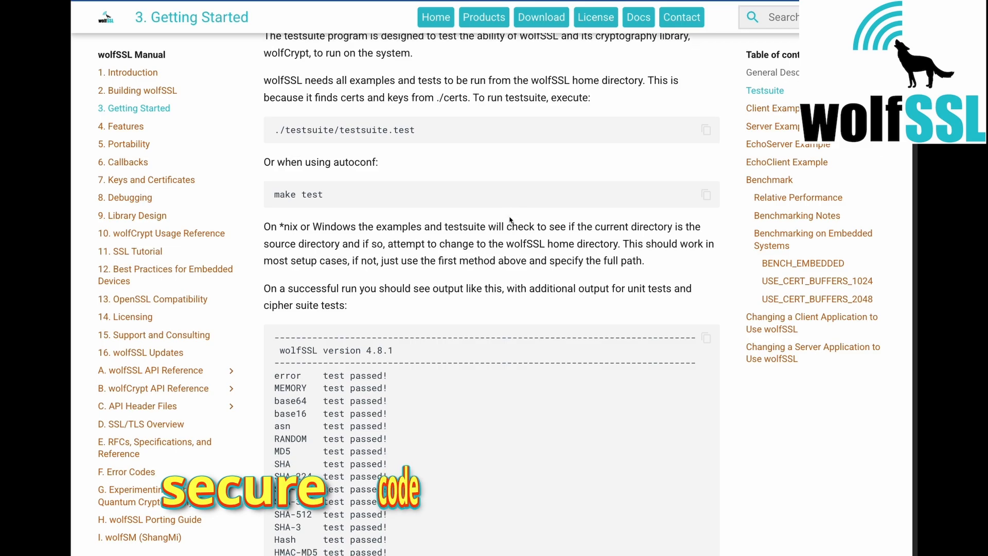
scroll("down", 3)
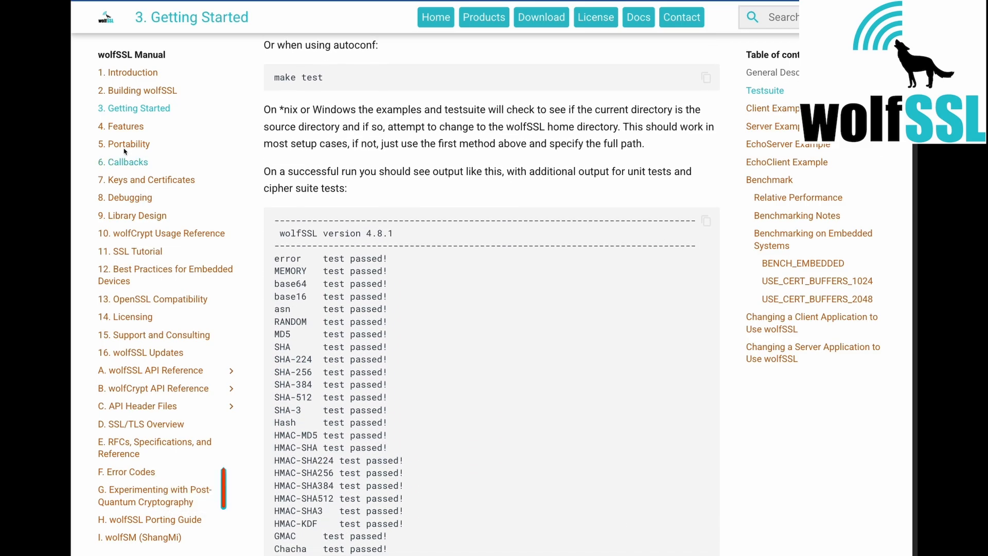
Read the Portability chapter's C standard library abstraction layer notes
left_click(128, 144)
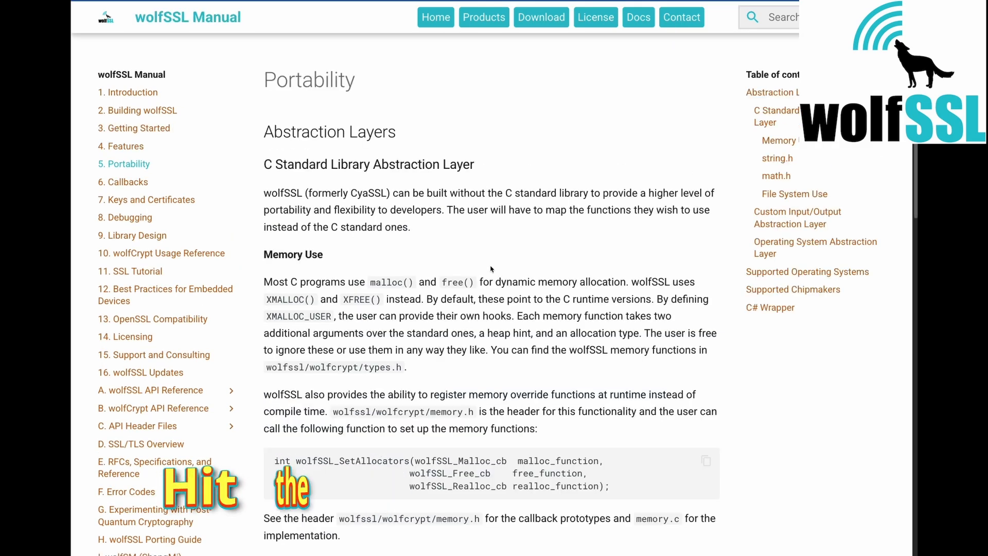
scroll("down", 3)
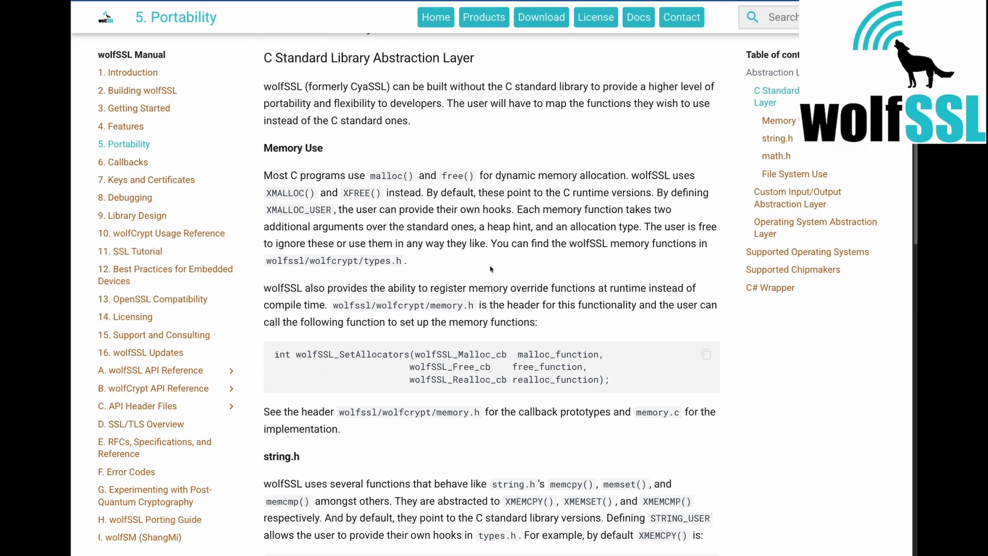
scroll("down", 3)
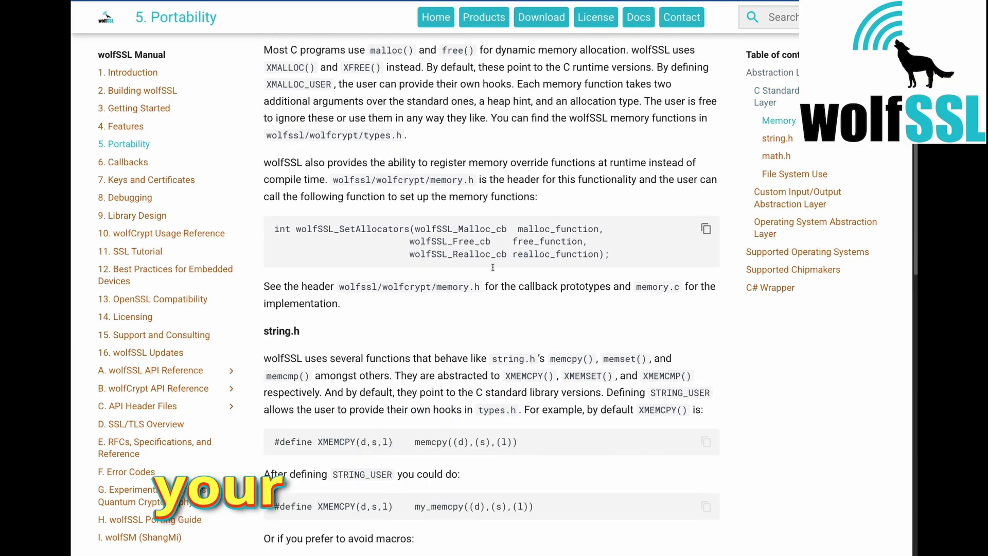
scroll("down", 3)
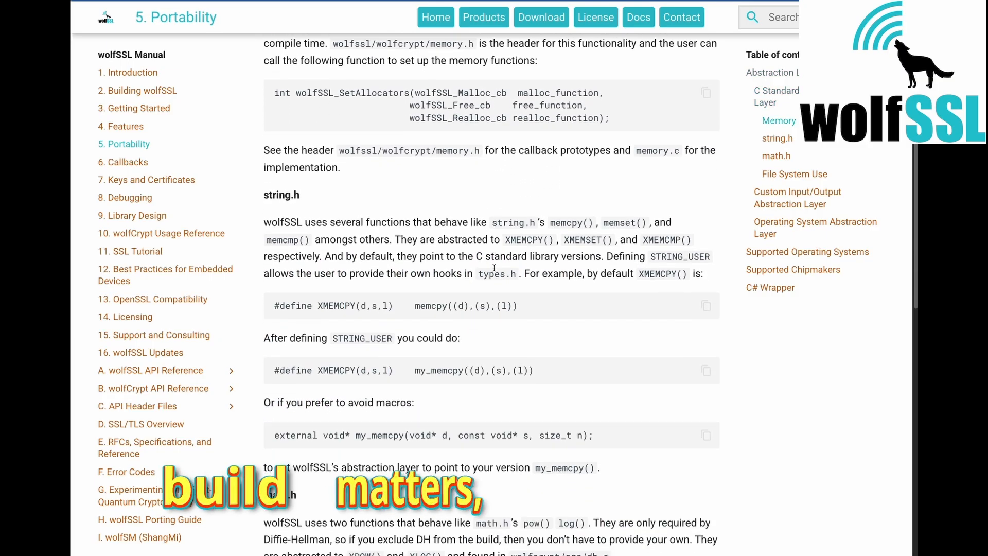
scroll("down", 3)
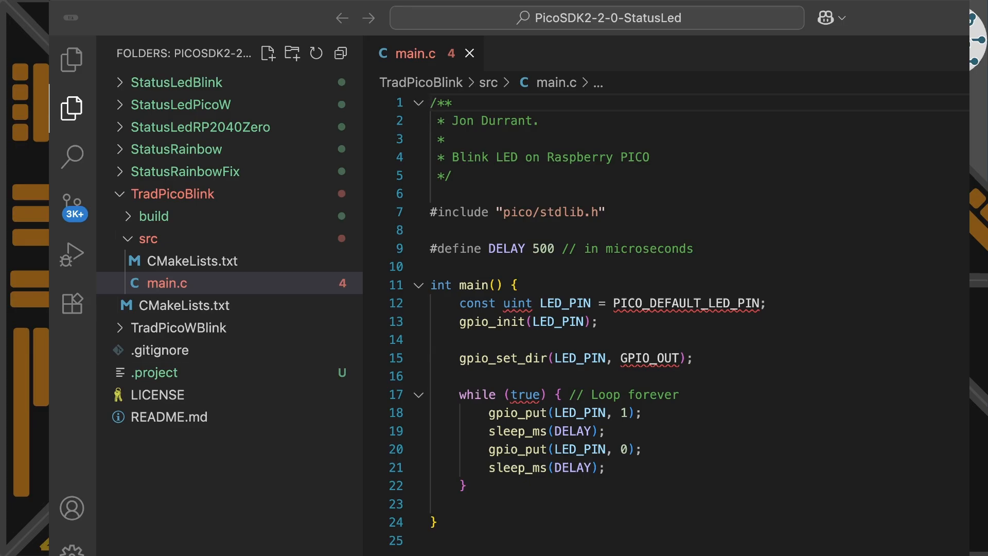
Review the blink loop in TradPicoBlink src/main.c and close the file
double_click(687, 303)
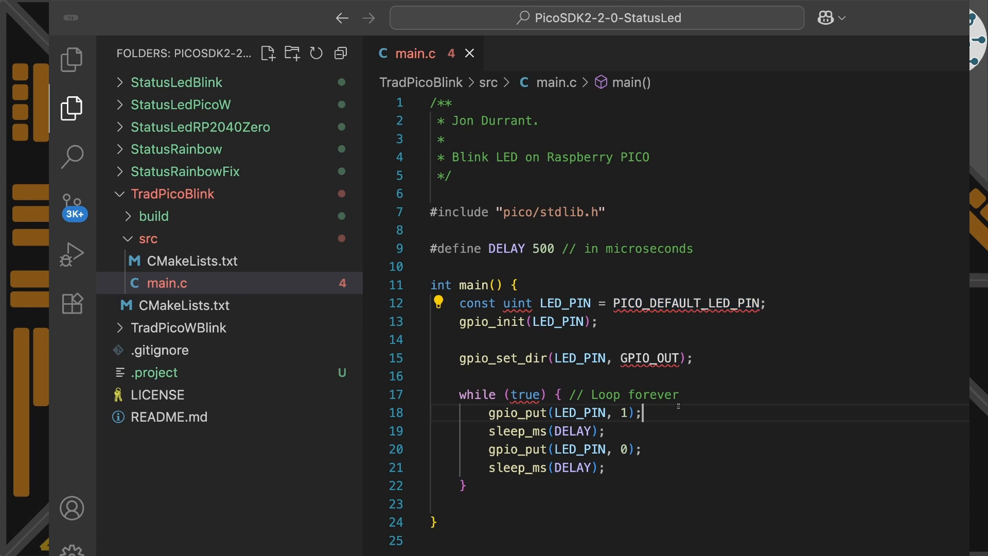
double_click(564, 448)
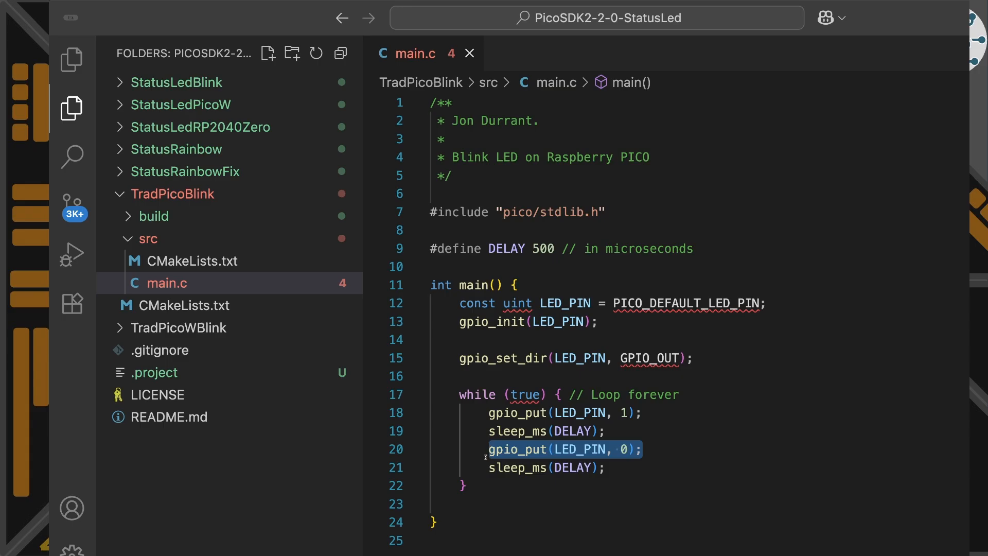
left_click(469, 53)
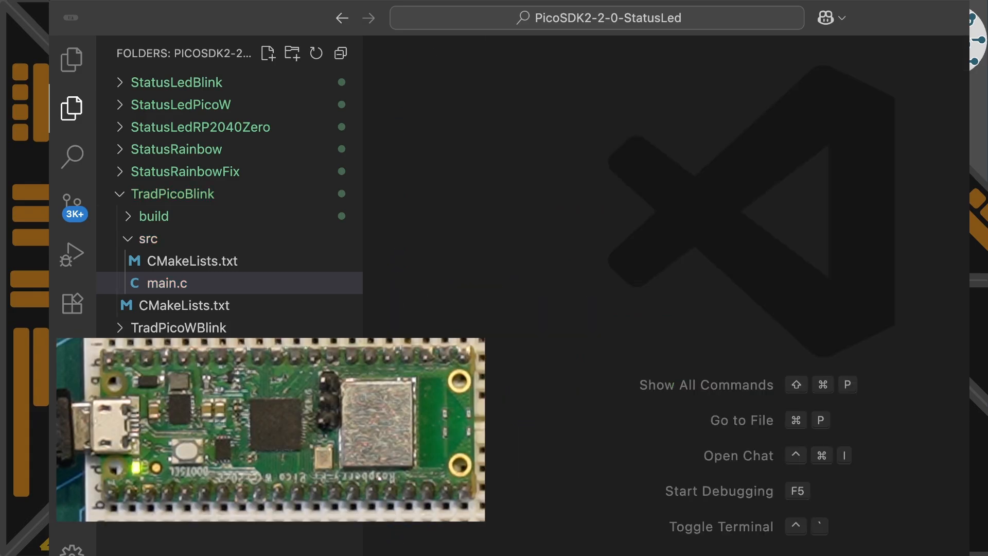
Bring up the TradPicoWBlink project's Pico W blink source jdBlink1w.c
left_click(168, 283)
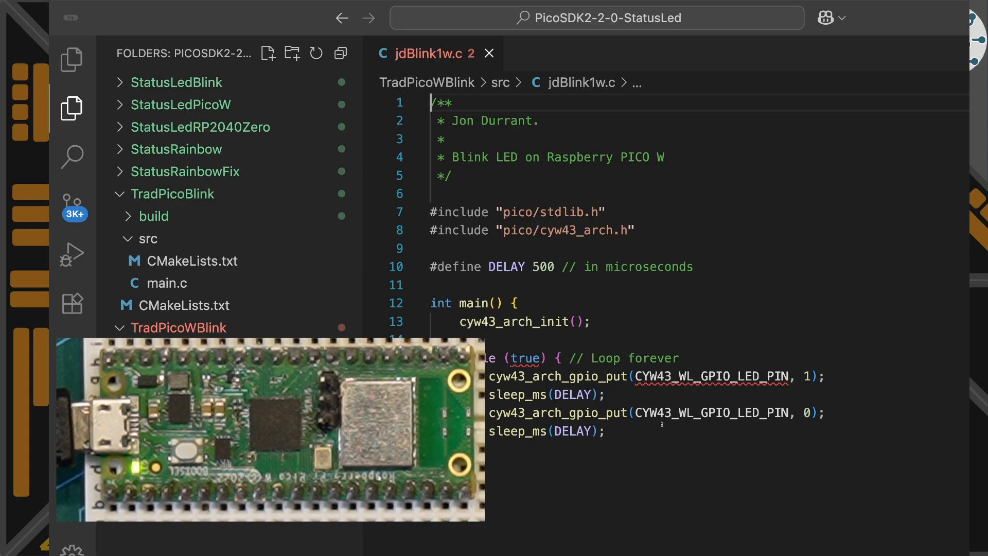
Expand TradPicoWBlink/src and highlight the cyw43_arch.h include in jdBlink1w.c
left_click(179, 327)
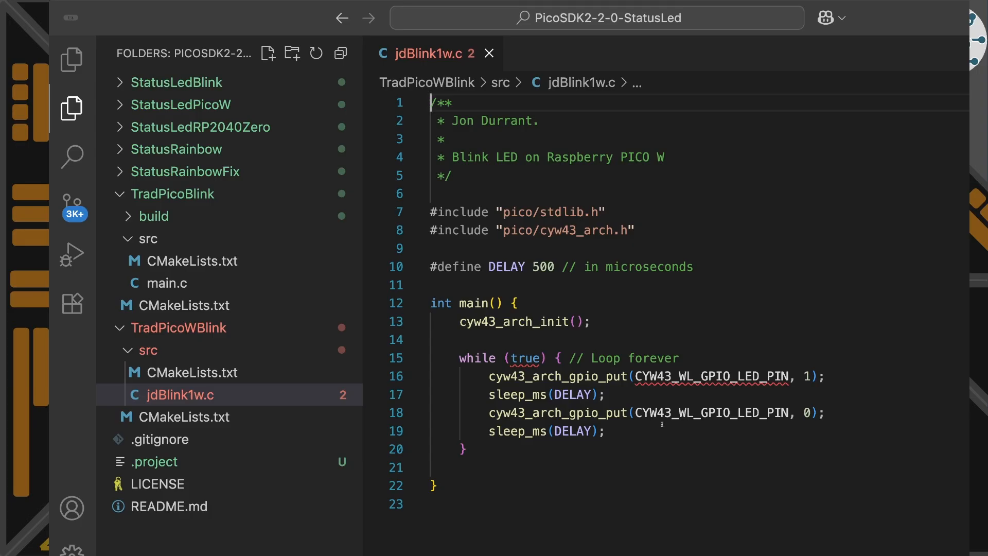
mouse_move(883, 517)
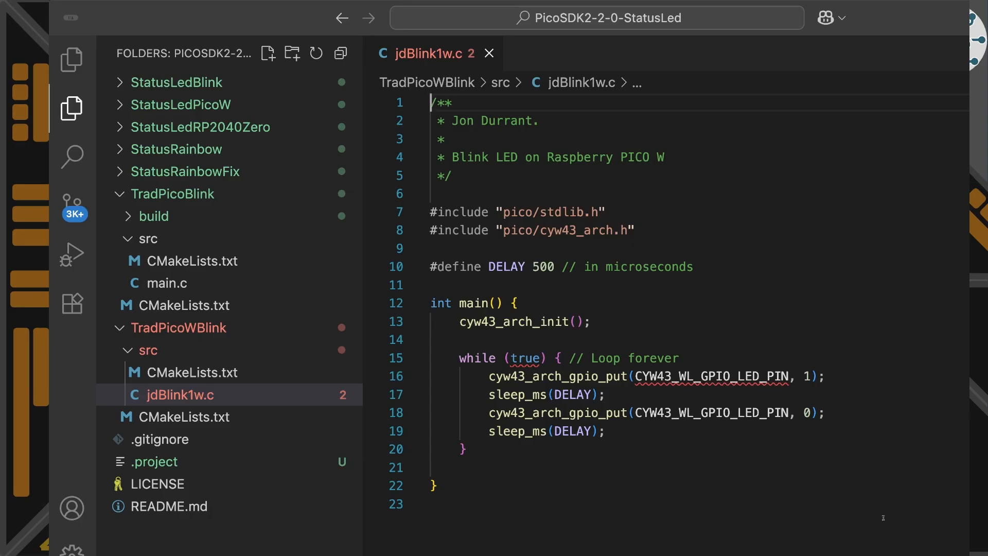
left_click(571, 229)
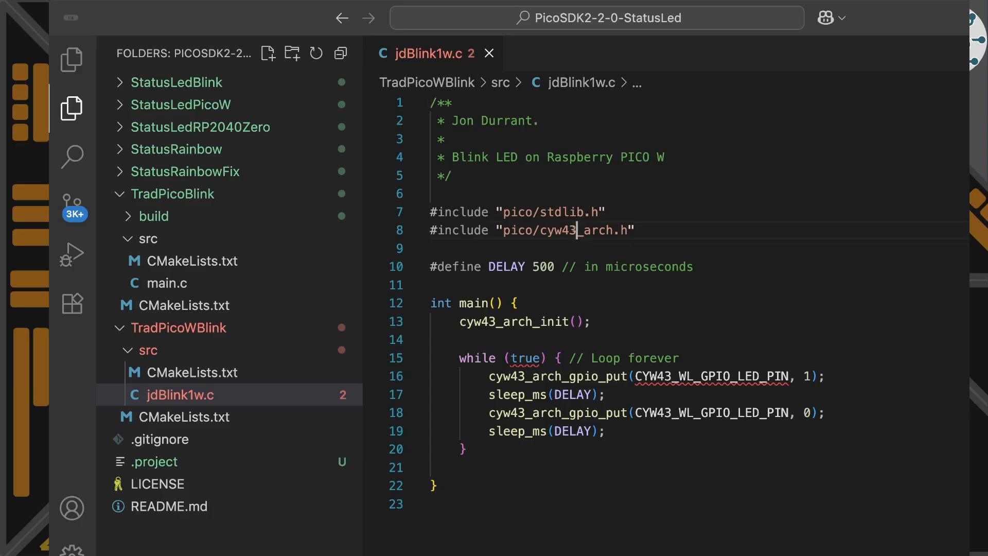
double_click(570, 230)
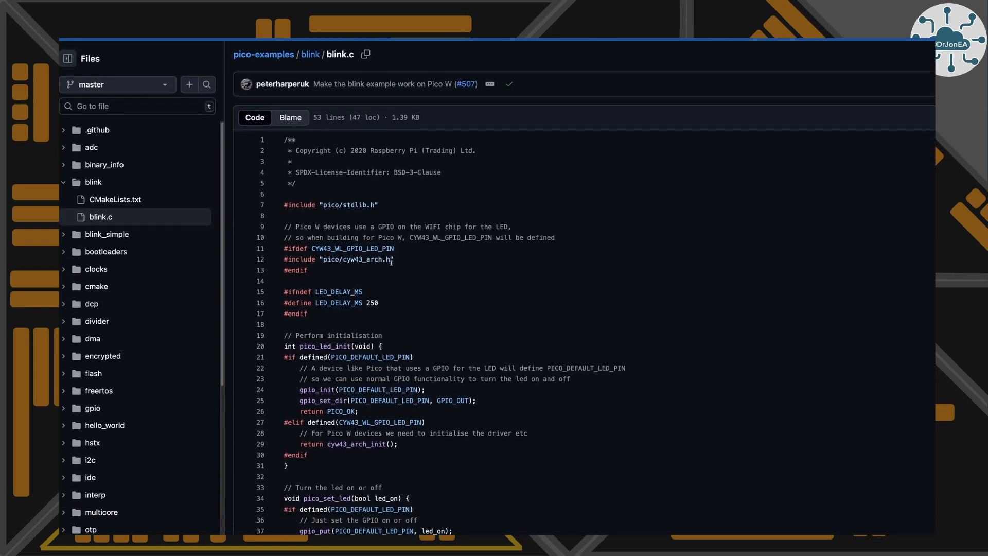
Highlight blink.c's cyw43_arch.h include on GitHub and scan its pico_set_led and main loop code
double_click(353, 259)
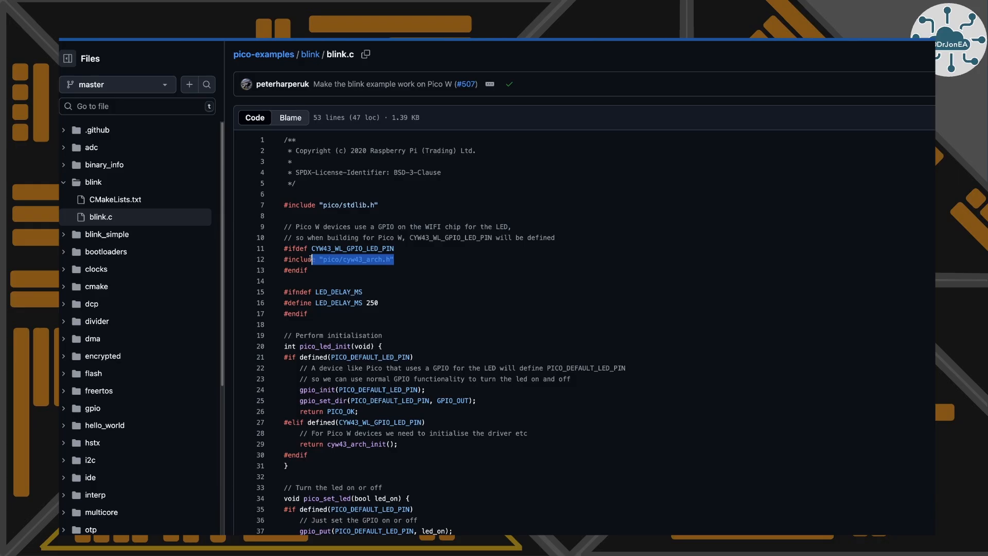
scroll("down", 3)
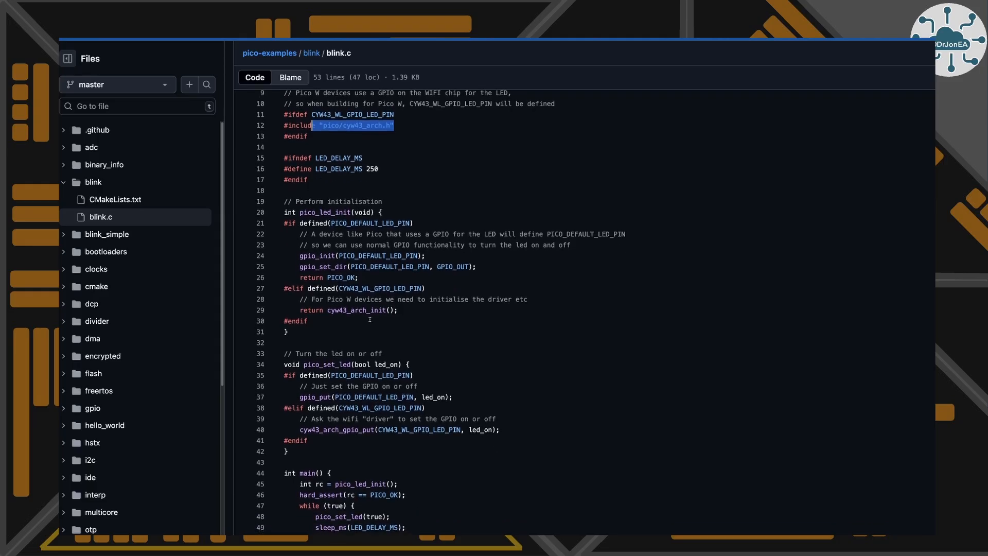
scroll("down", 3)
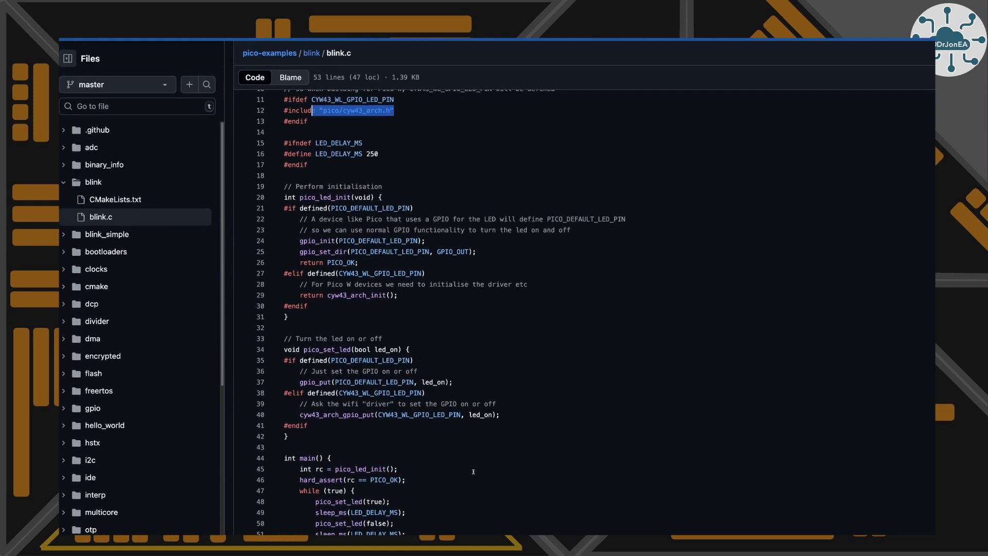
scroll("up", 3)
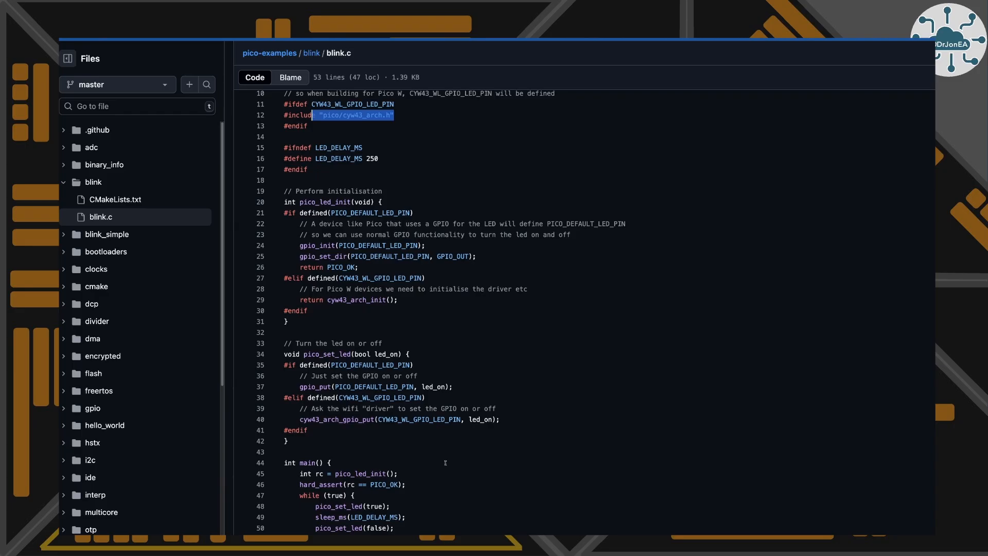
mouse_move(338, 516)
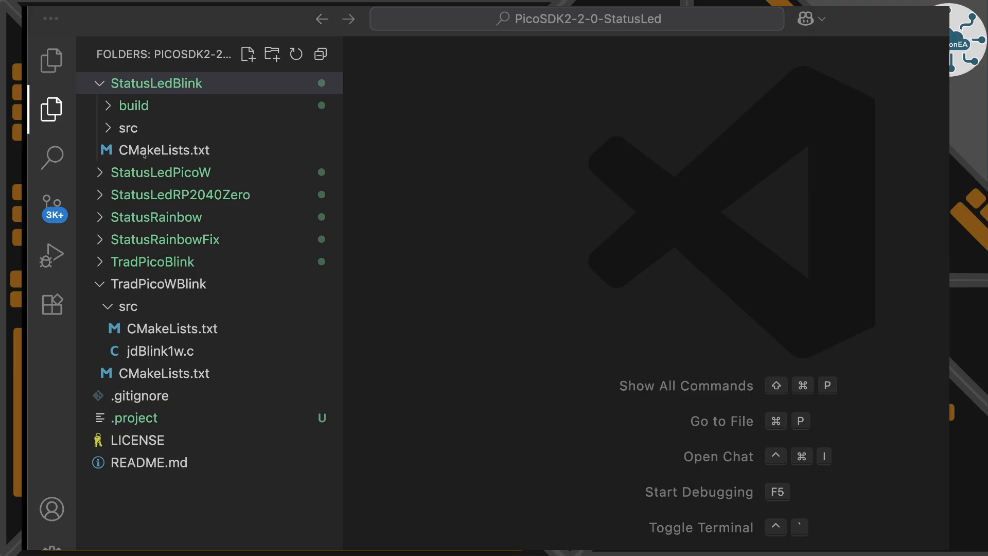
Show StatusLedBlink's set(PICO_BOARD pico) line, then its src CMakeLists.txt linking pico_status_led
left_click(165, 150)
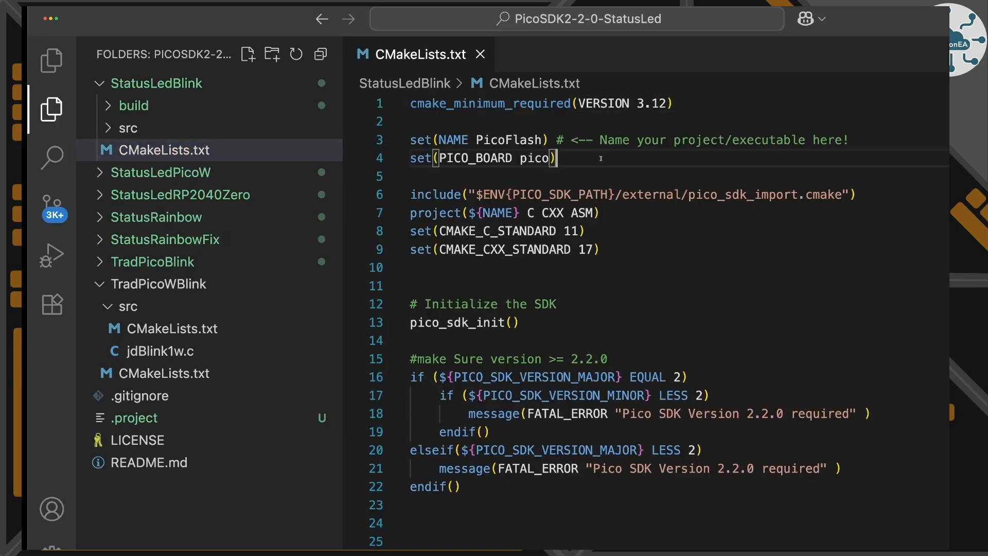
triple_click(482, 157)
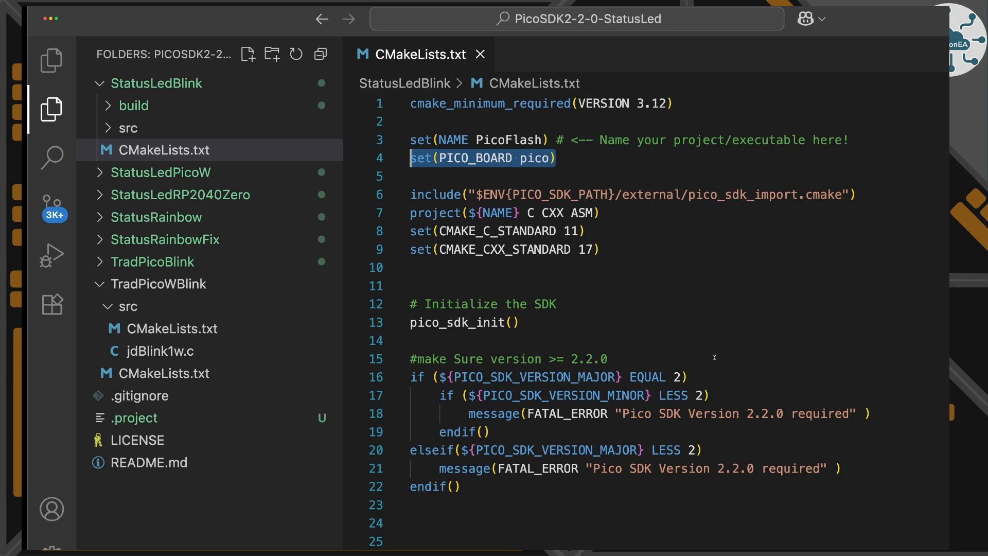
mouse_move(569, 146)
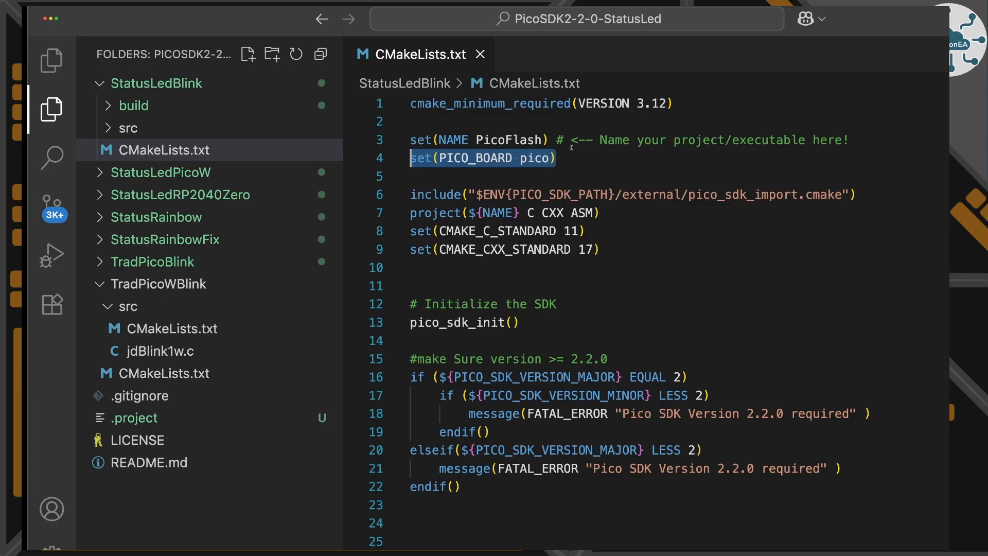
mouse_move(570, 146)
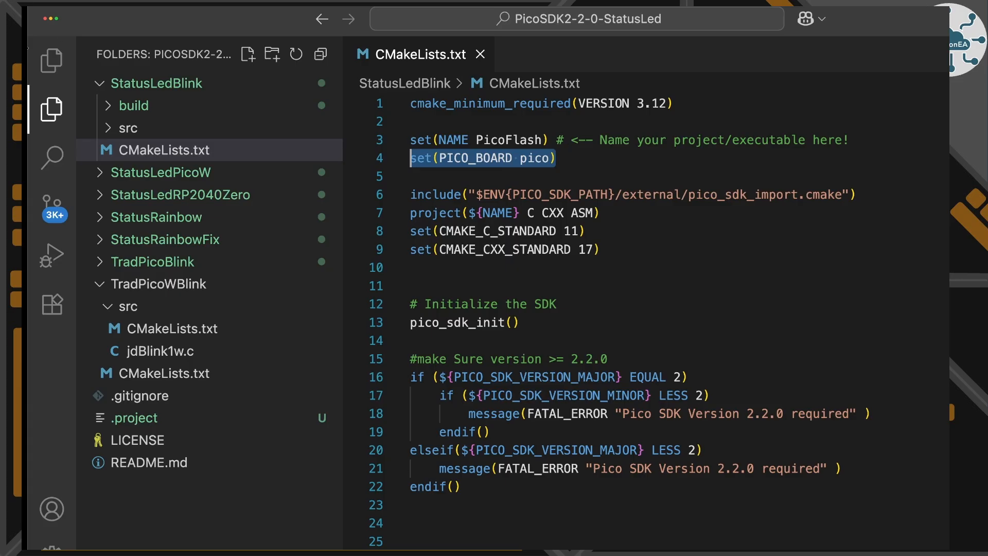
left_click(128, 128)
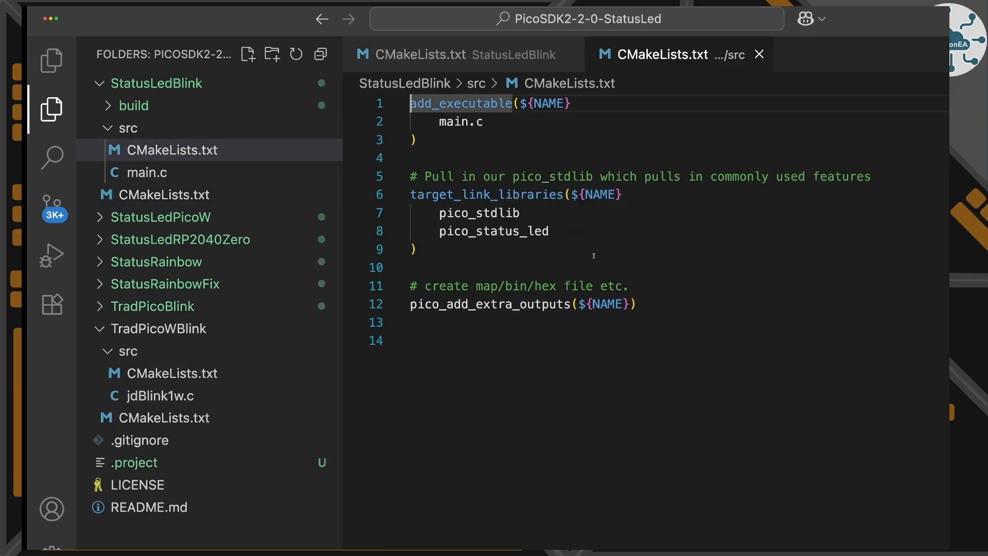
Point out pico_status_led in target_link_libraries and load StatusLedBlink src/main.c
left_click(414, 249)
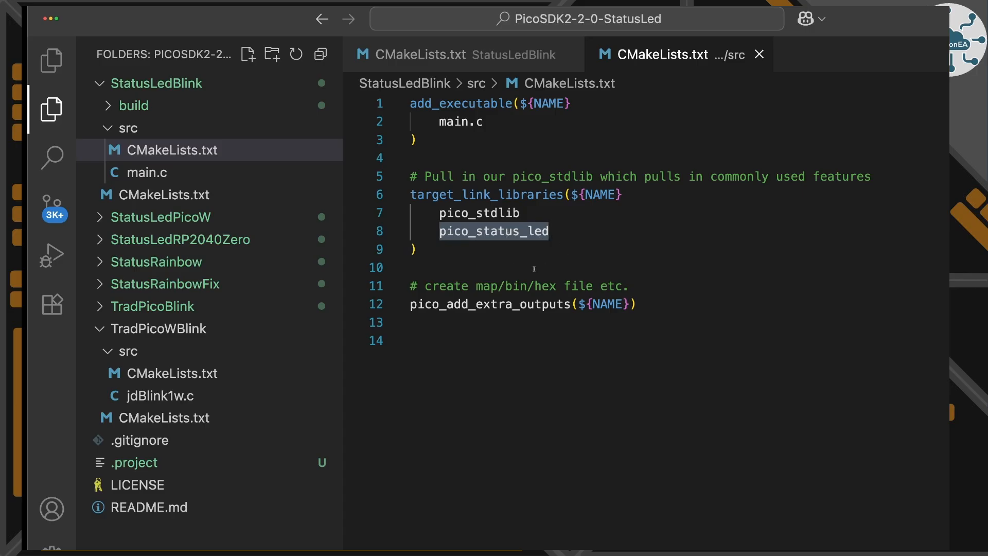
mouse_move(516, 141)
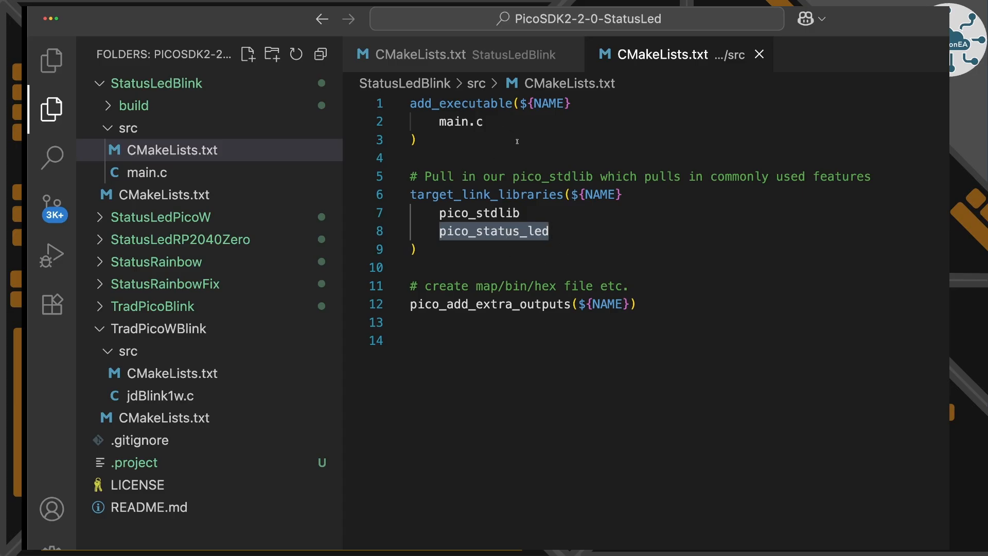
left_click(149, 172)
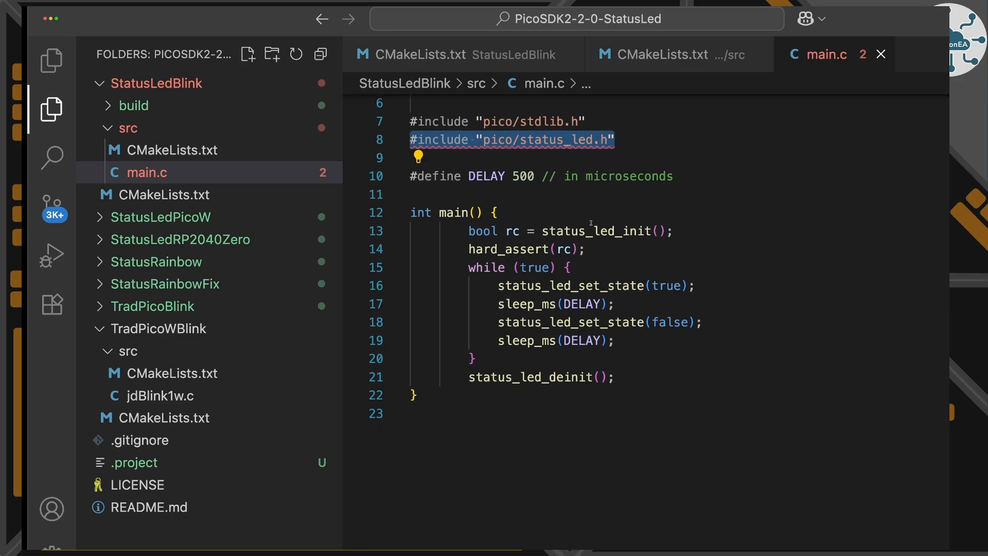
Review main.c's status_led_init, hard_assert check and status_led_set_state blink loop
left_click(568, 231)
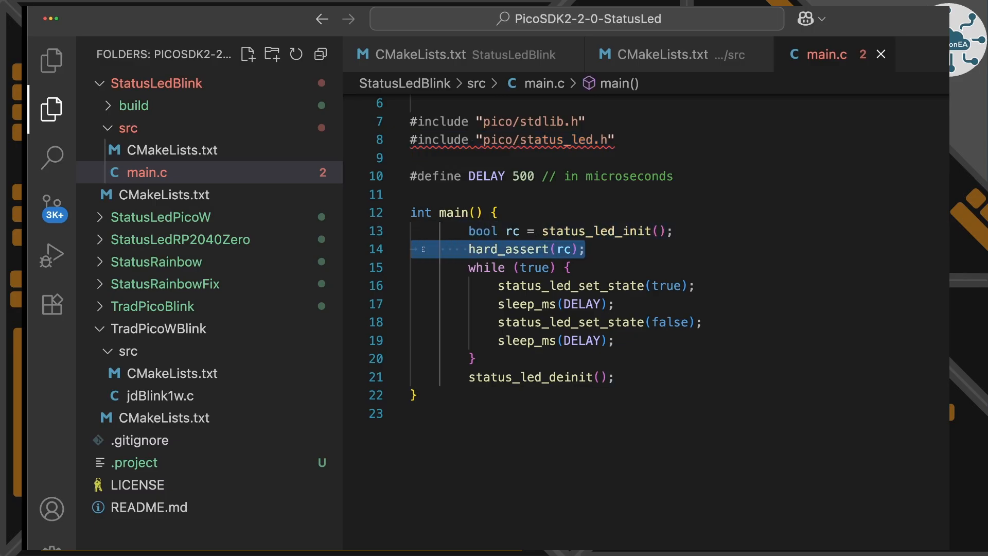
scroll("up", 3)
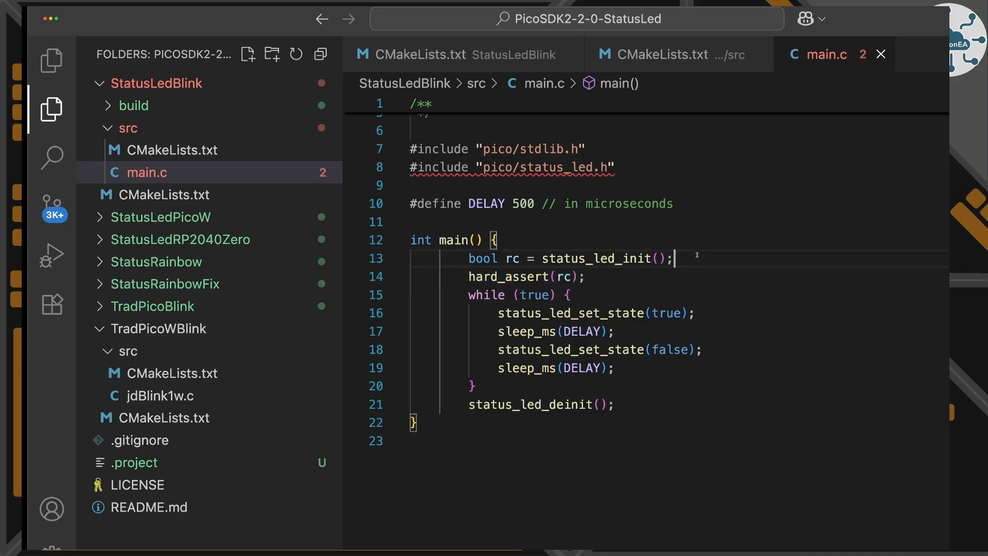
scroll("up", 3)
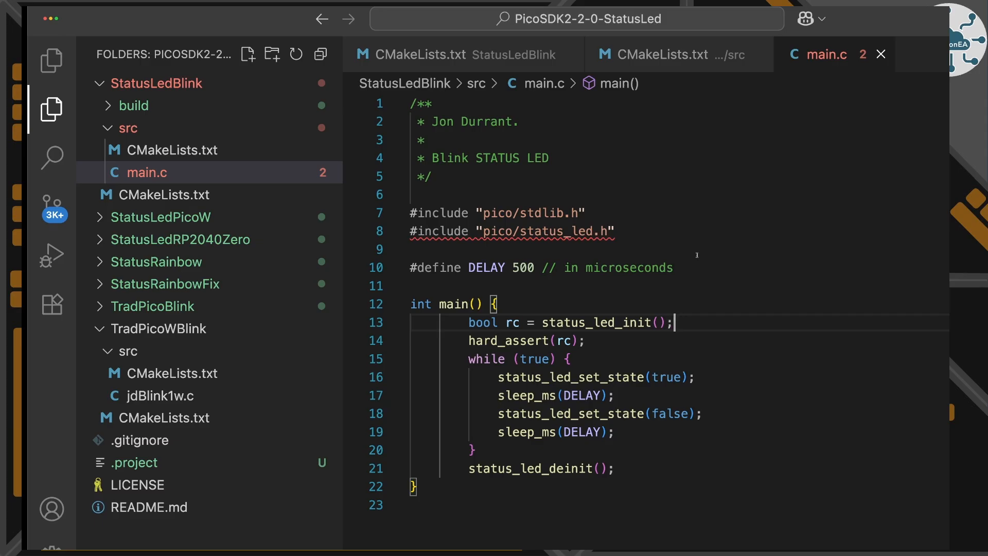
scroll("down", 3)
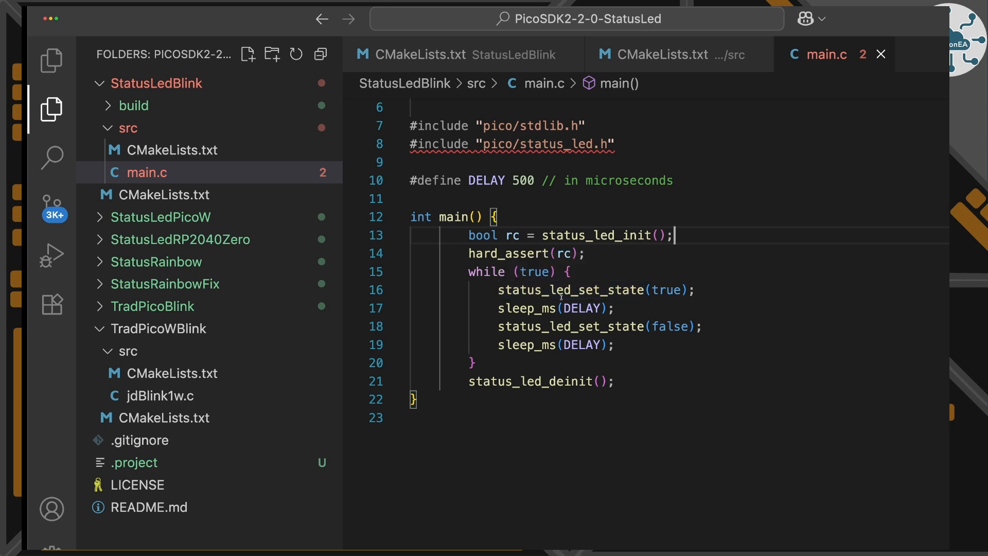
double_click(570, 289)
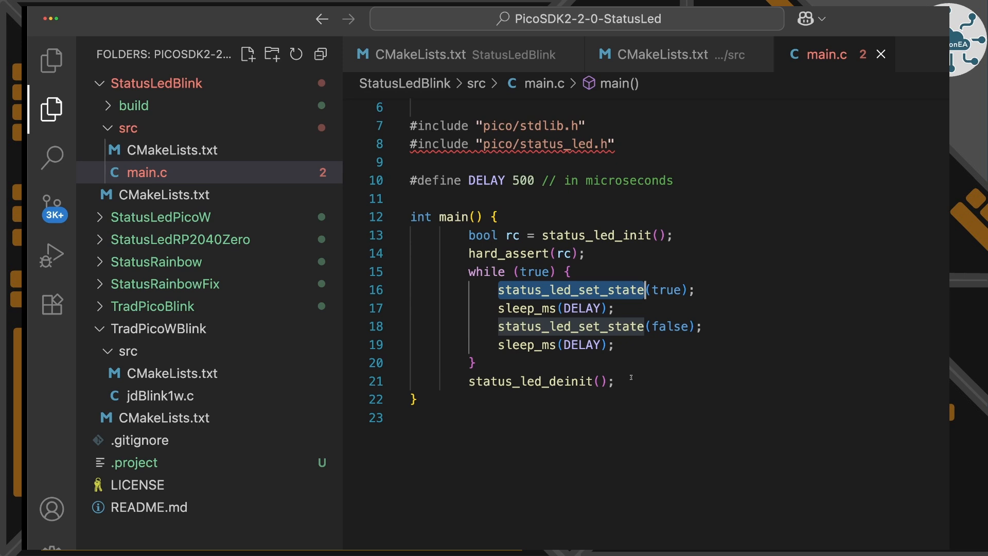
mouse_move(782, 301)
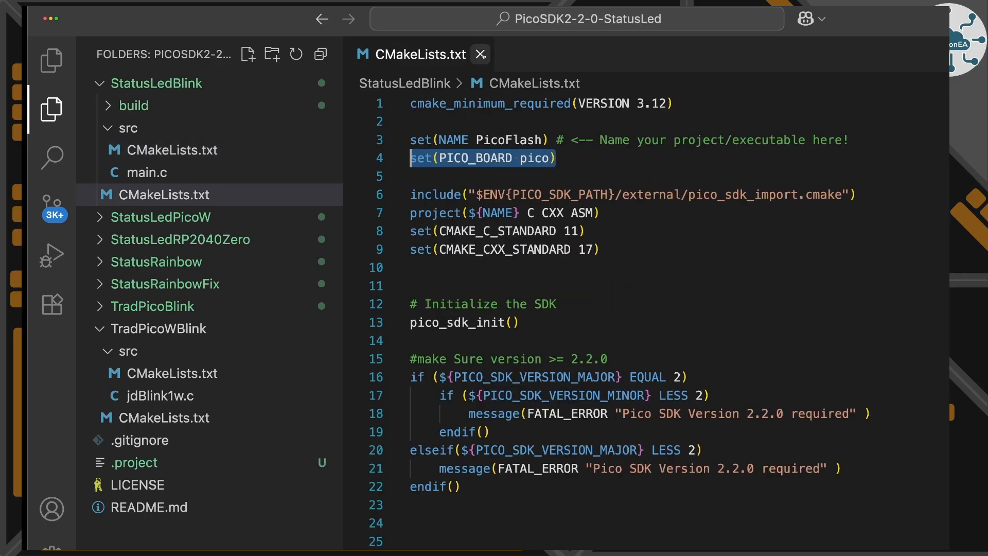
Switch to StatusLedPicoW's CMakeLists.txt and highlight its set(PICO_BOARD pico_w) line
left_click(480, 55)
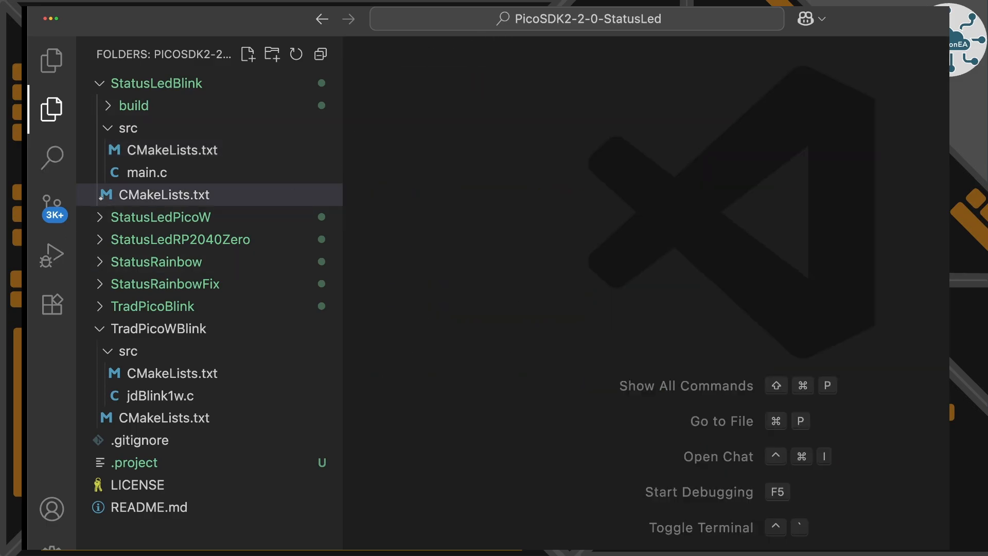
left_click(160, 217)
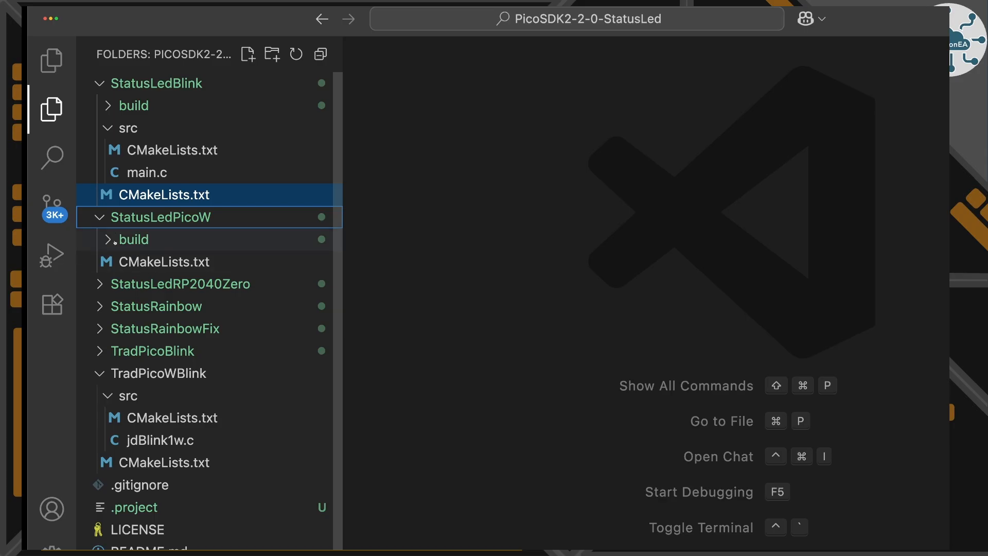
right_click(166, 261)
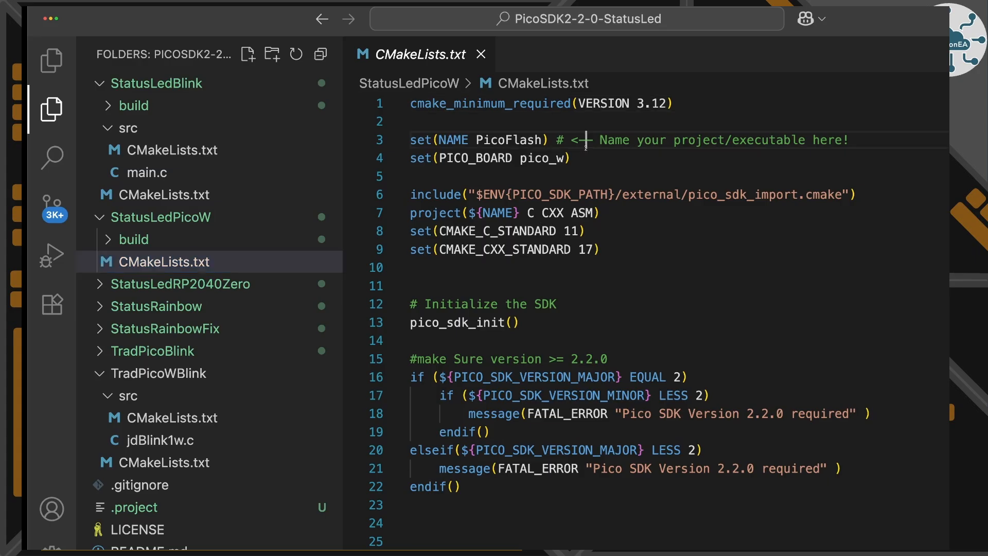
triple_click(490, 159)
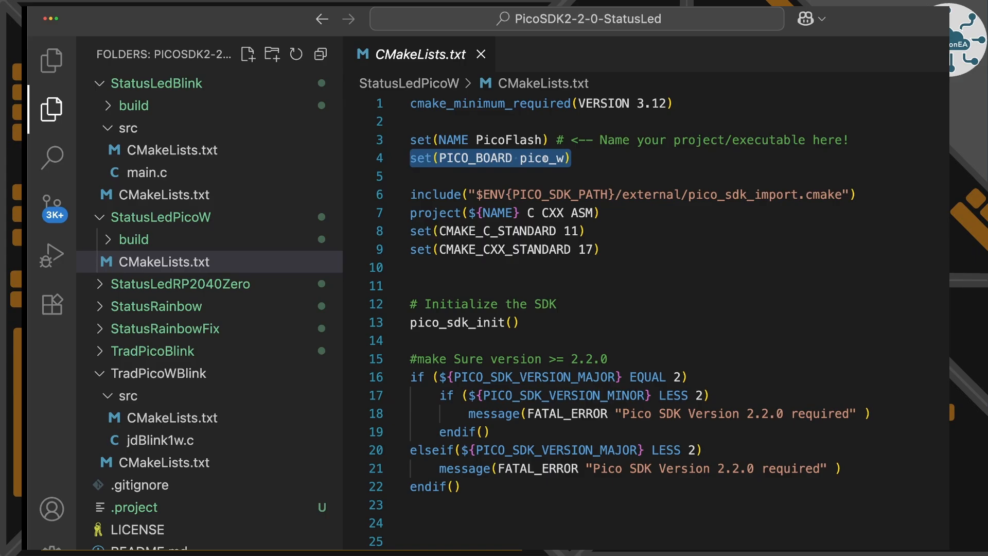
scroll("down", 3)
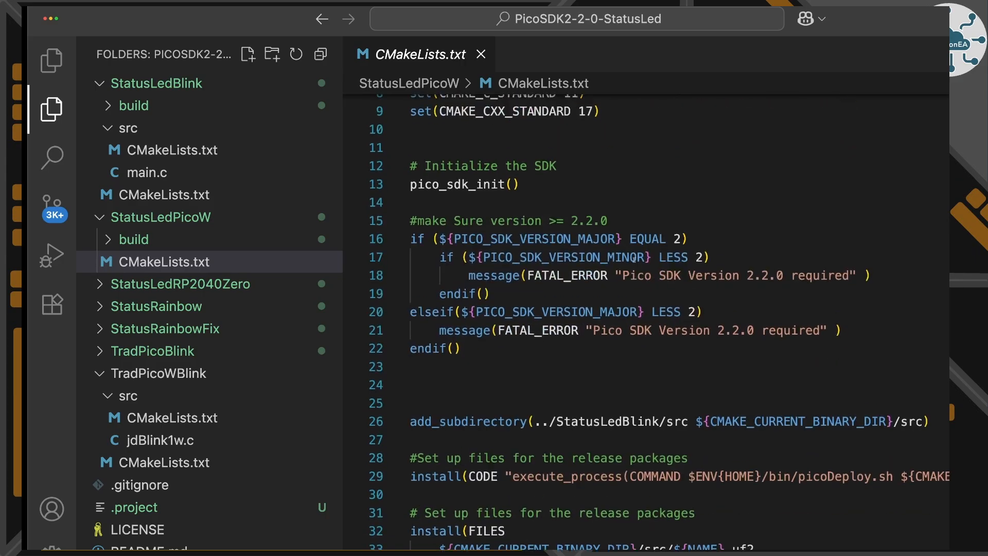
Highlight StatusLedBlink in add_subdirectory and scan the rest of the StatusLedPicoW CMake file
scroll("down", 3)
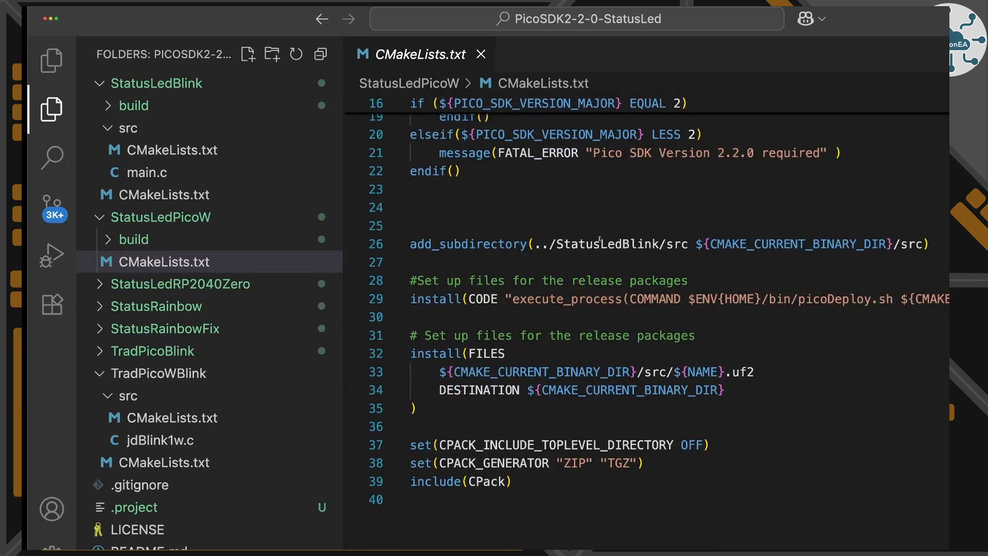
double_click(606, 244)
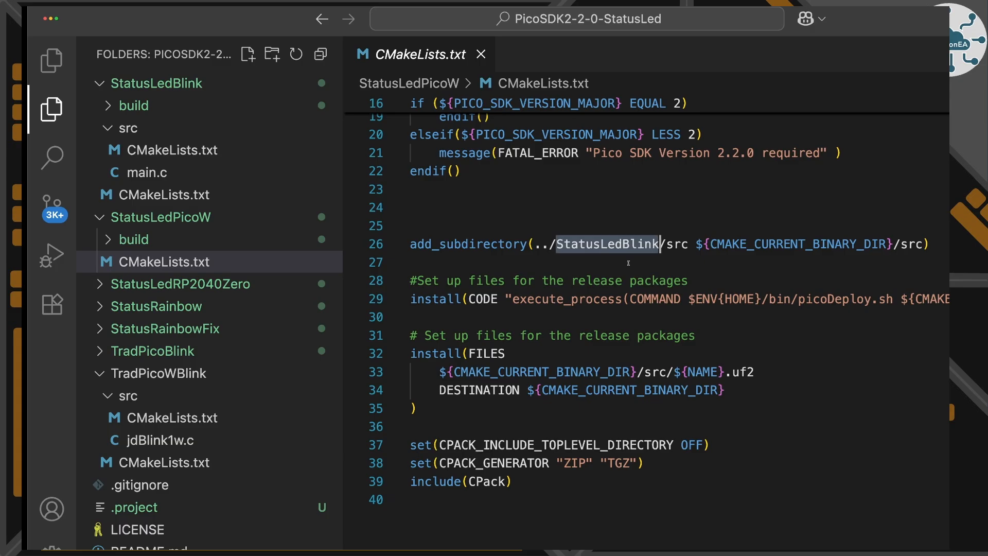
scroll("up", 3)
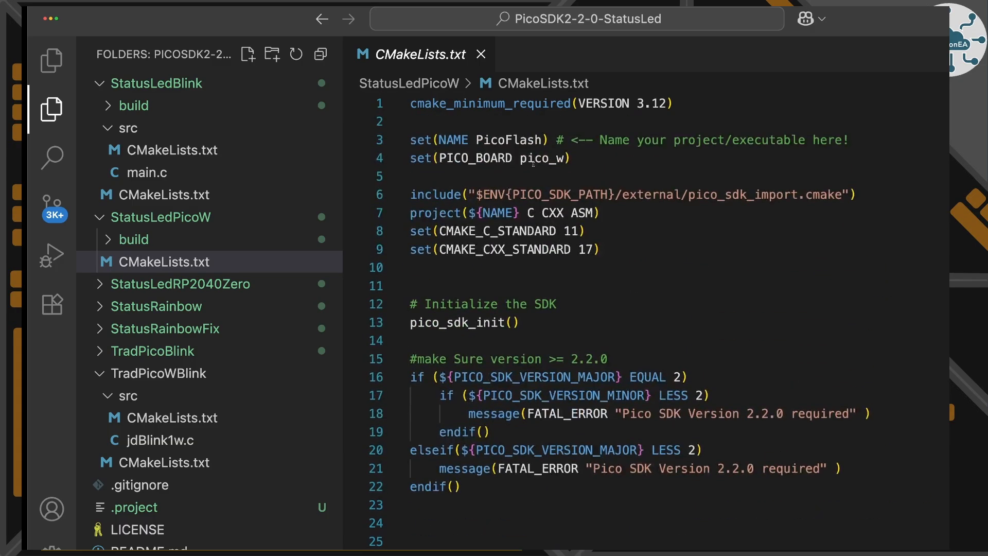
scroll("down", 3)
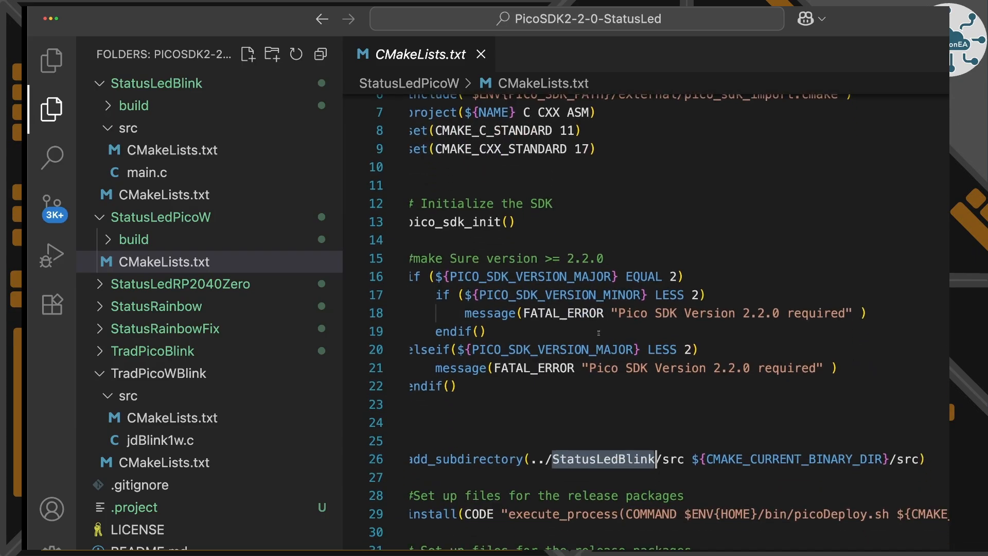
scroll("down", 3)
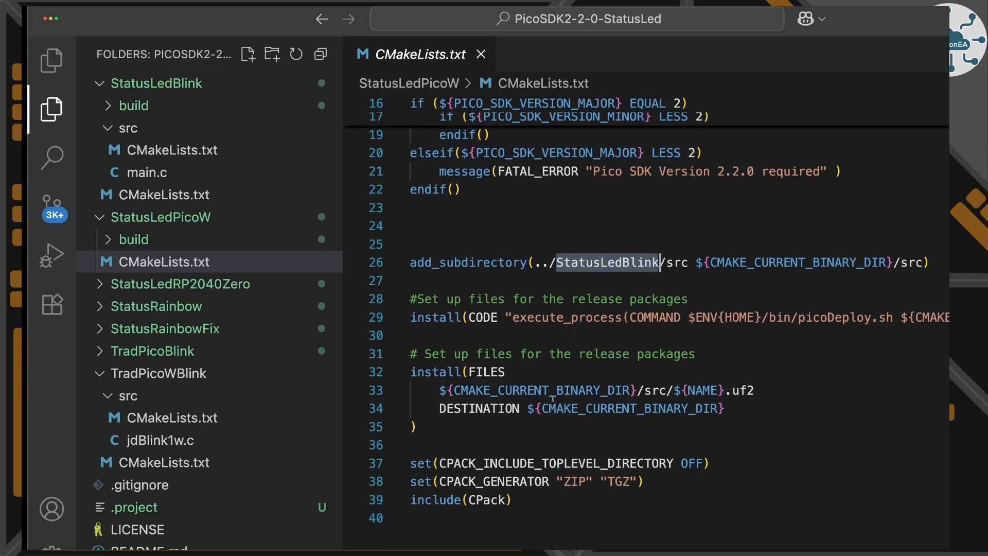
mouse_move(468, 262)
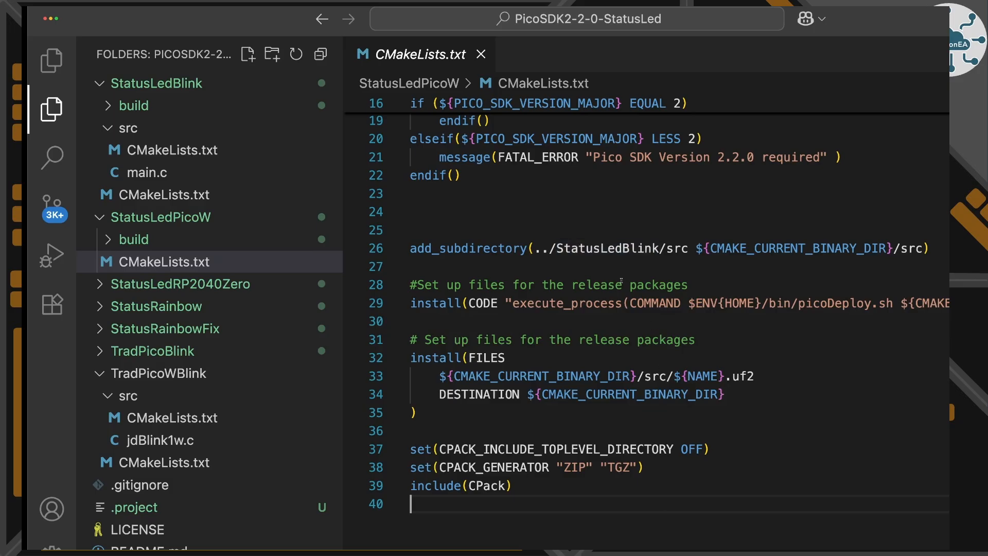
mouse_move(555, 261)
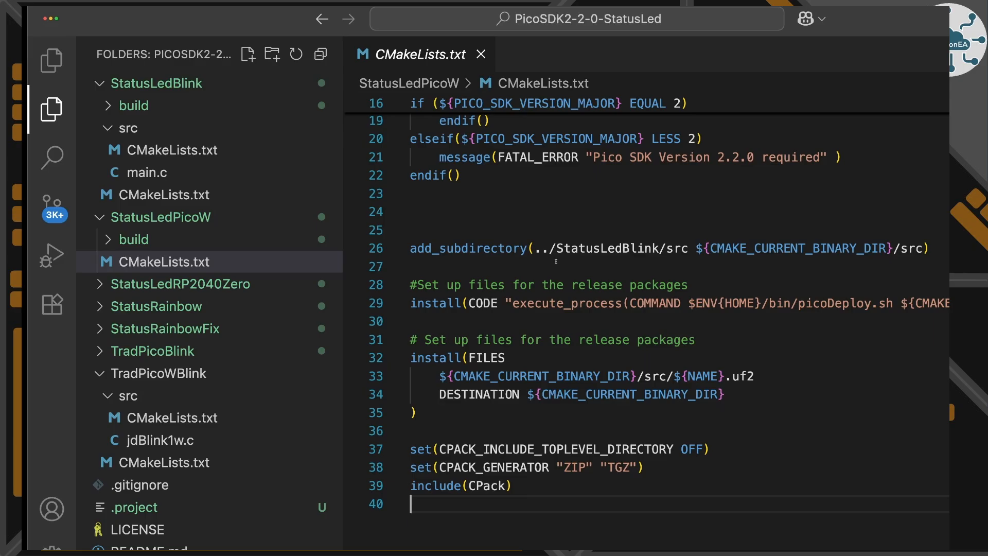
mouse_move(815, 265)
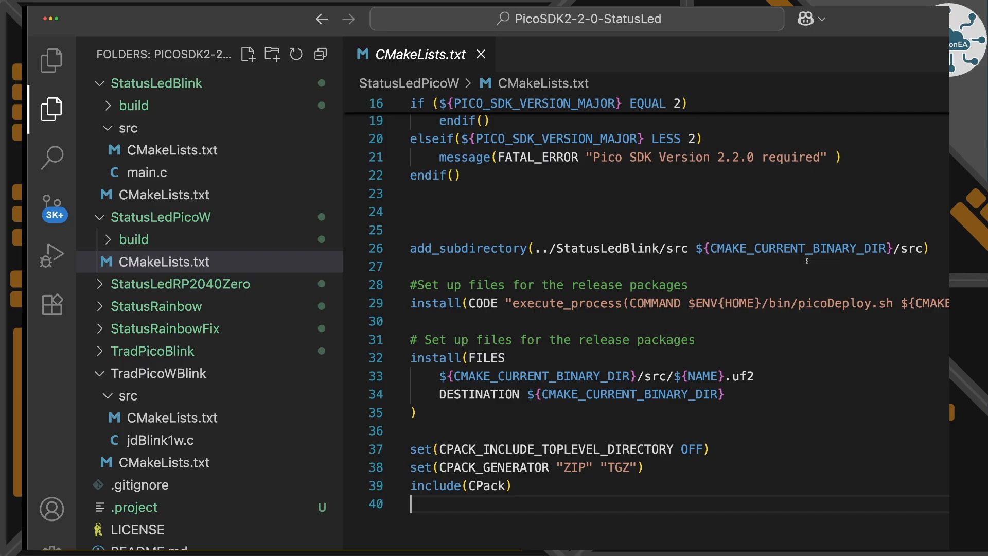
scroll("up", 3)
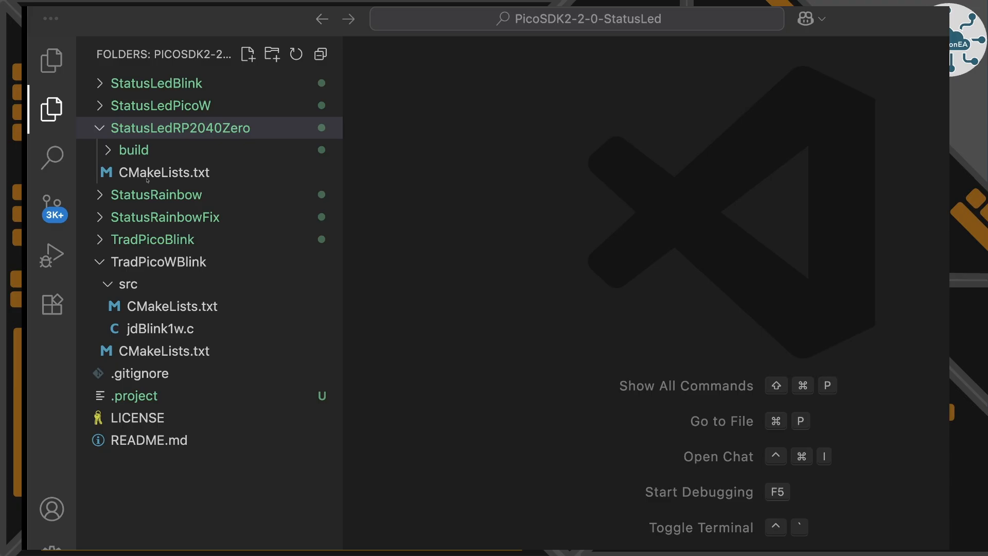
Show StatusLedRP2040Zero's CMakeLists.txt and select the waveshare_rp2040_zero PICO_BOARD name
left_click(170, 171)
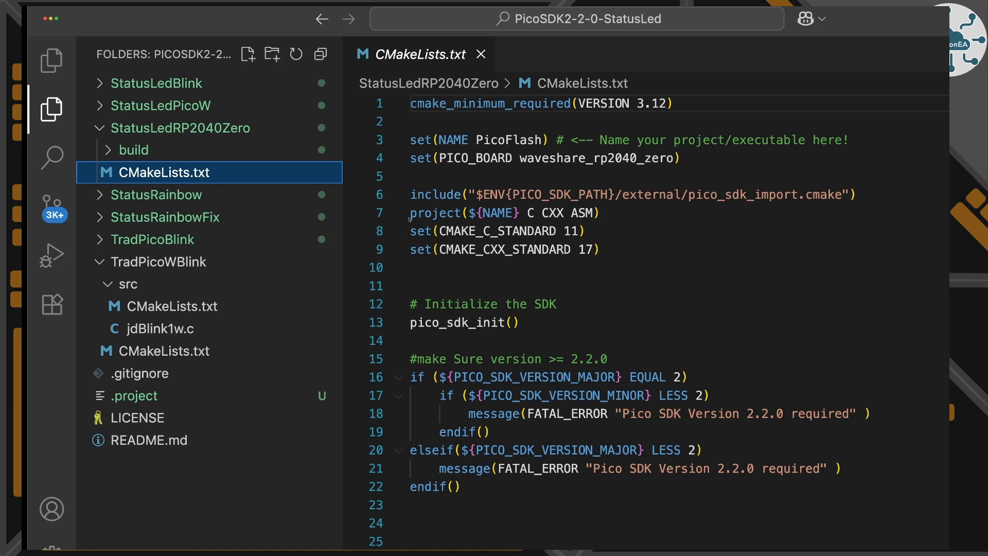
left_click(562, 158)
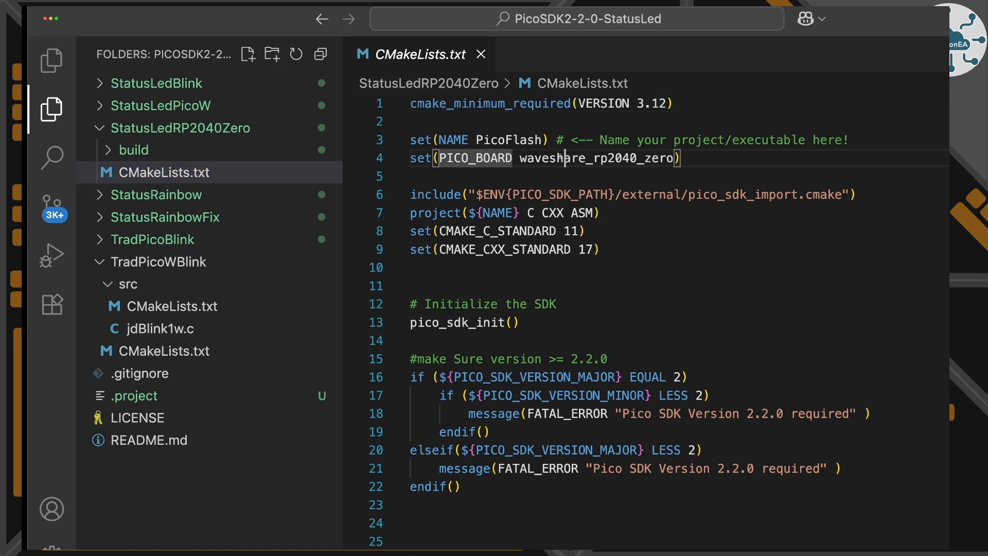
double_click(600, 159)
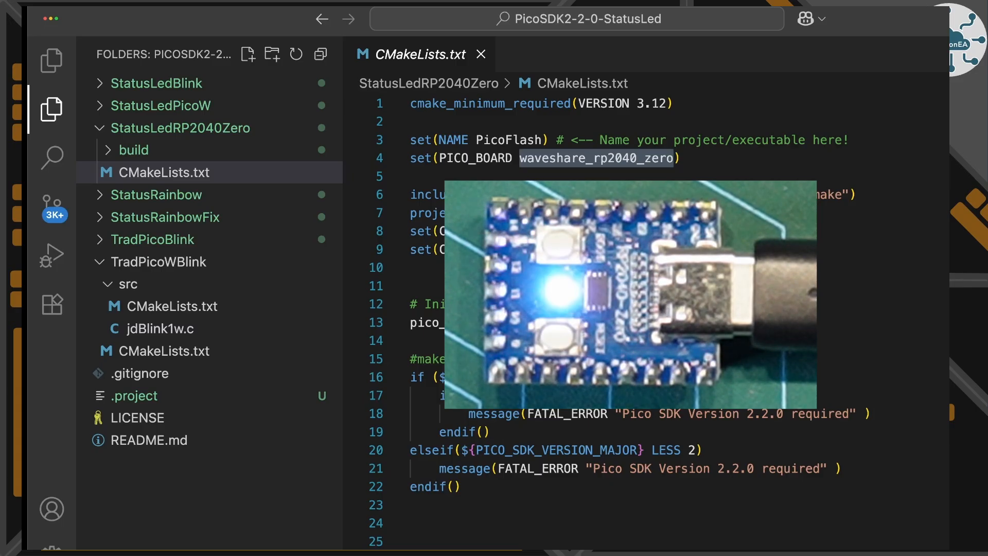
left_click(478, 53)
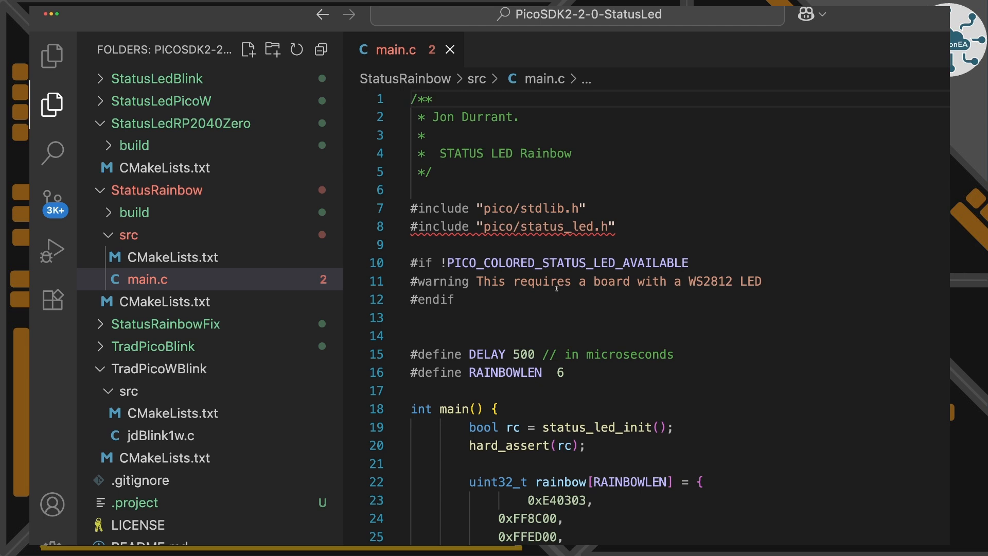
Scroll through the rainbow loop in StatusRainbow's main.c, then close the file
scroll("down", 3)
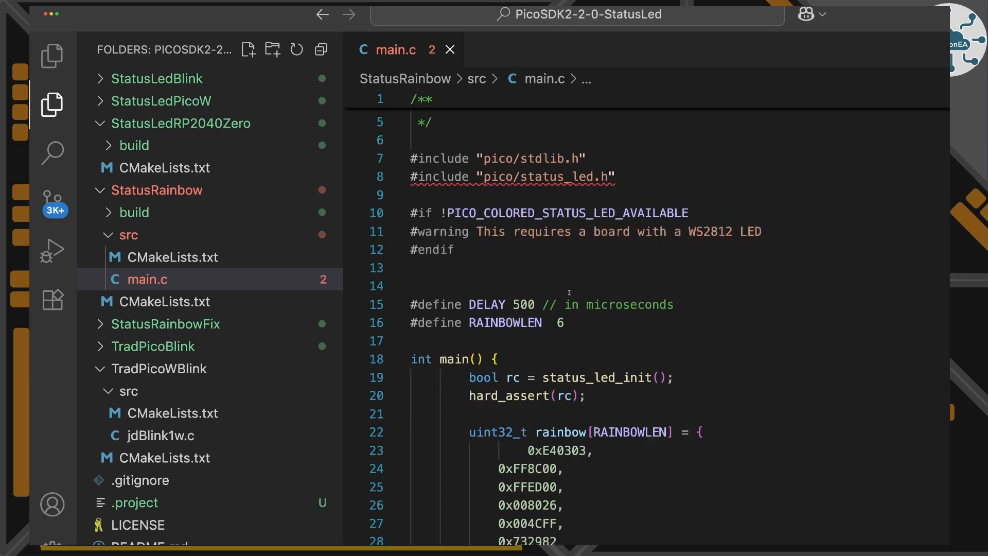
scroll("down", 3)
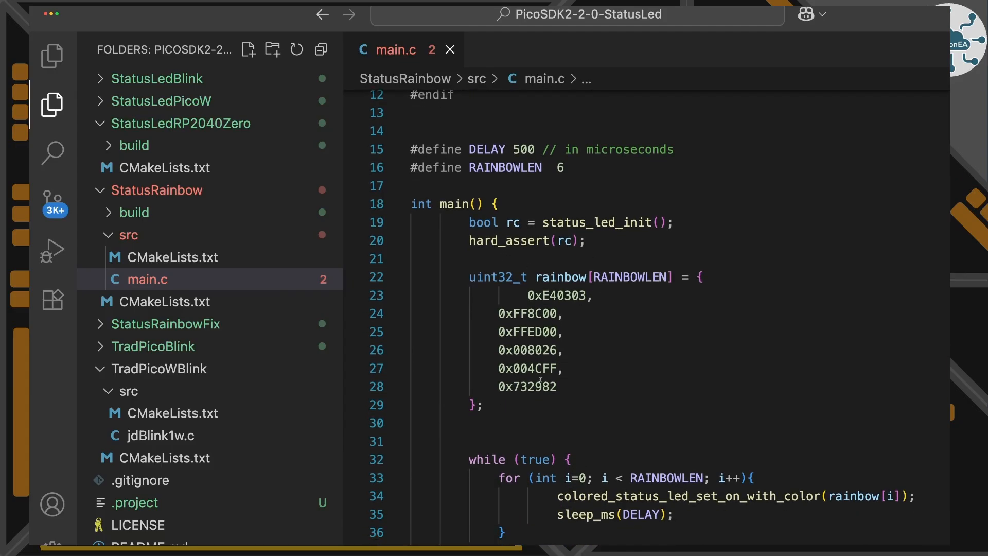
scroll("down", 3)
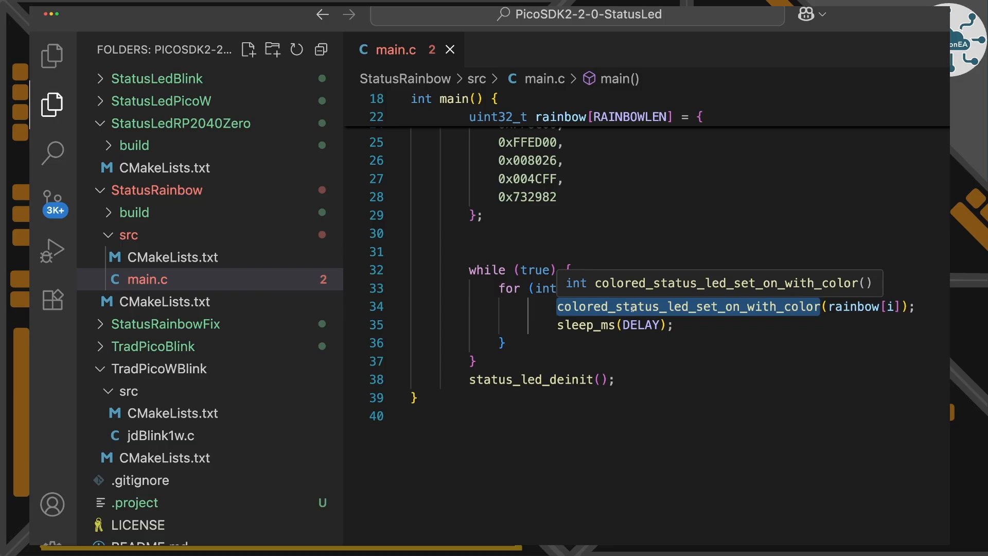
left_click(449, 50)
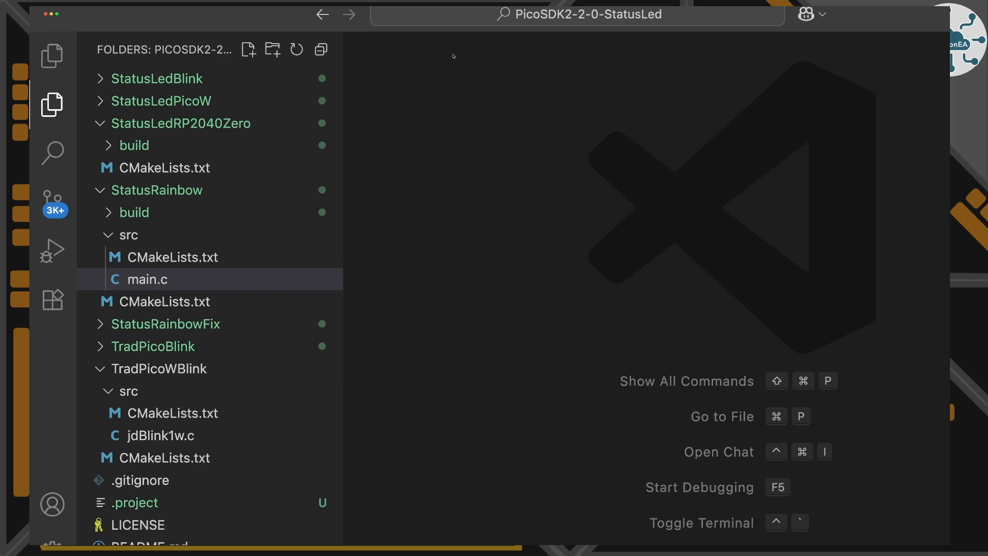
Expand StatusRainbowFix and its src folder in the Explorer to reach main.c
left_click(164, 323)
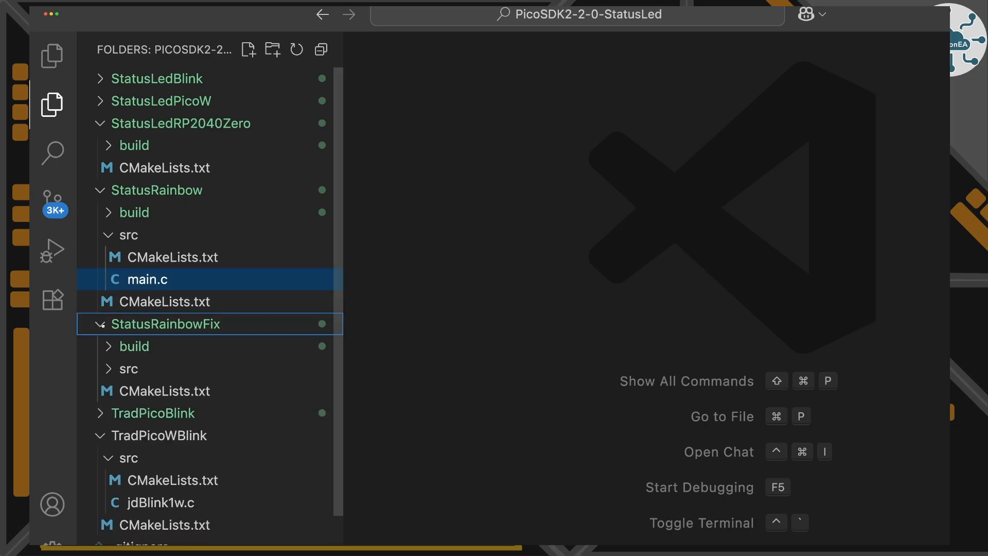
scroll("down", 3)
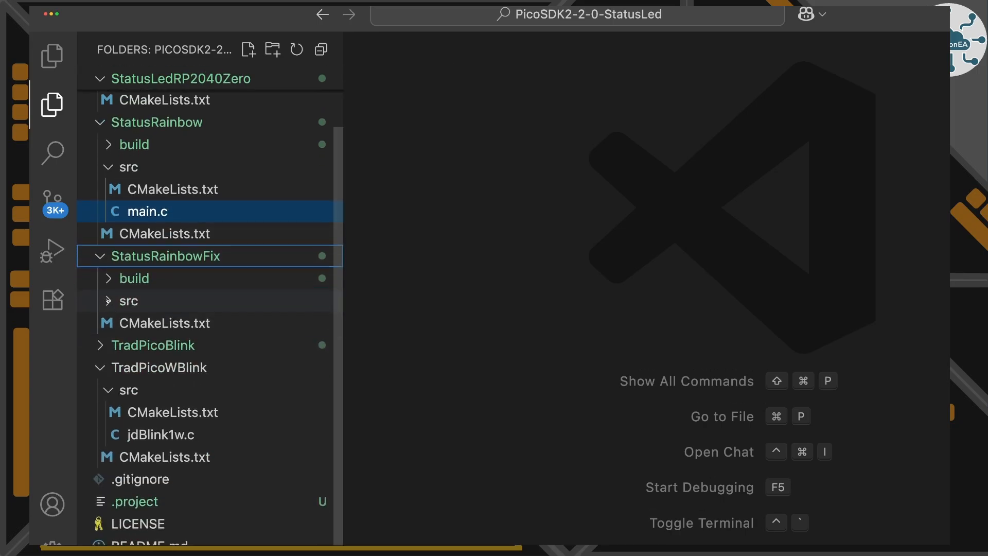
left_click(129, 301)
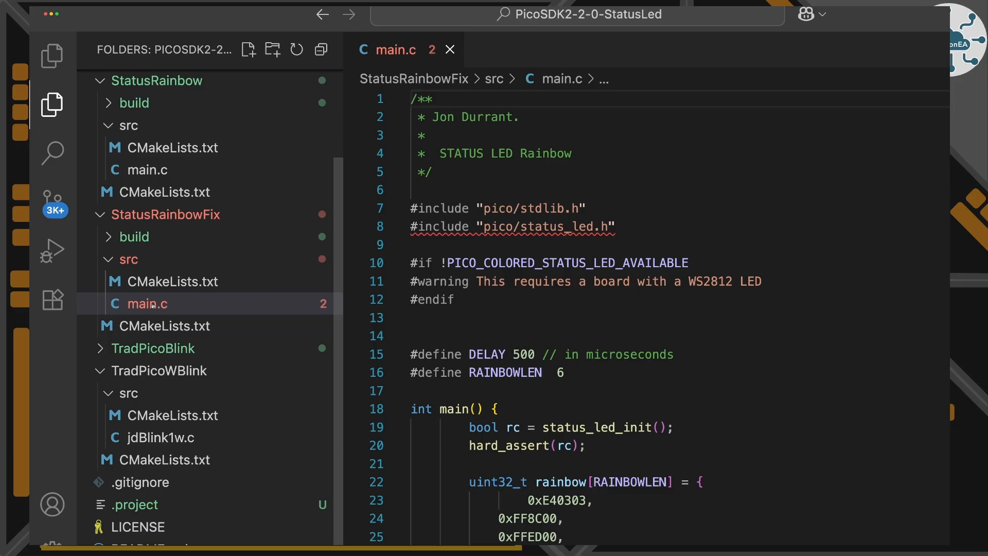
Scroll through the StatusRainbowFix main.c source before switching to the pico-sdk-2.2.0 folder
scroll("down", 3)
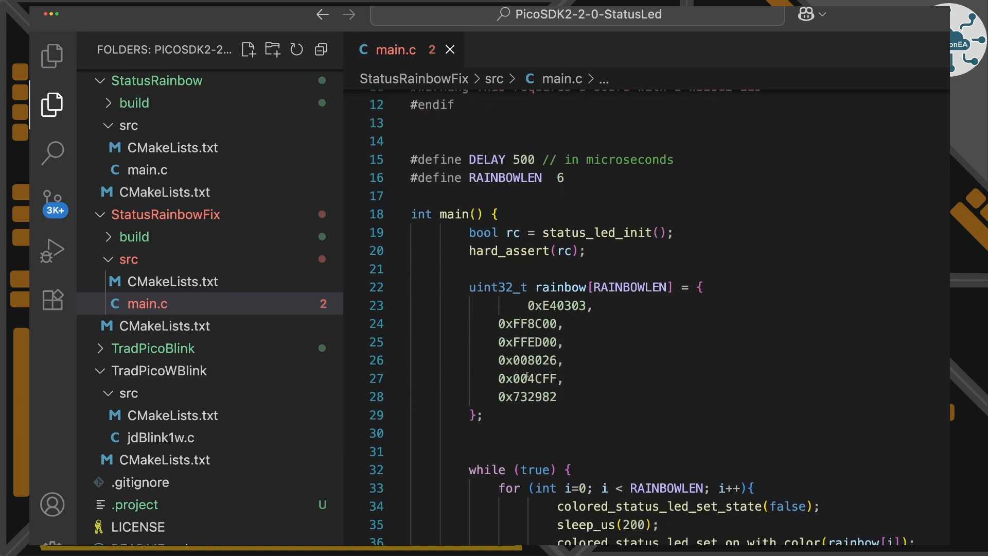
scroll("down", 3)
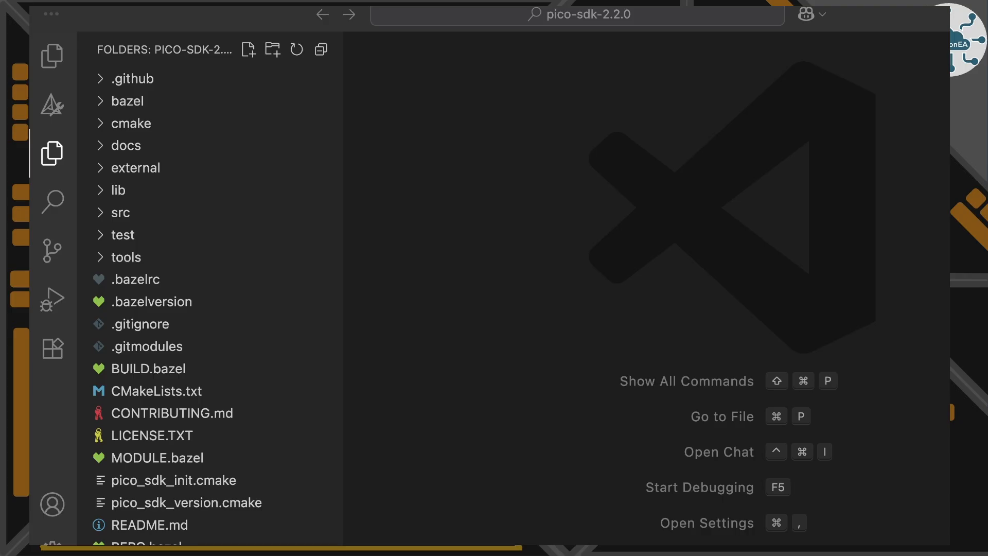
Expand the SDK's src tree down to rp2_common's pico_status_led folder showing ws2812.pio
left_click(120, 212)
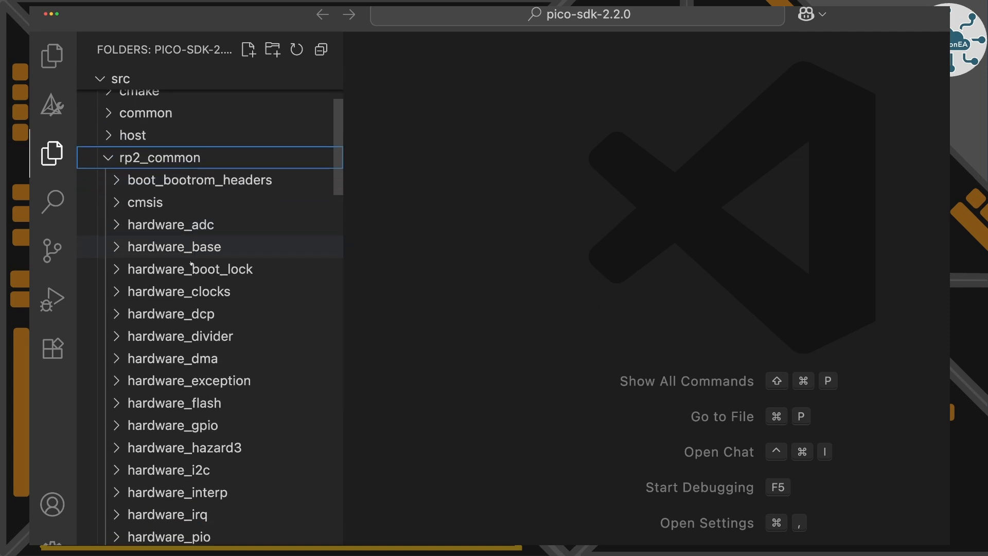
scroll("down", 3)
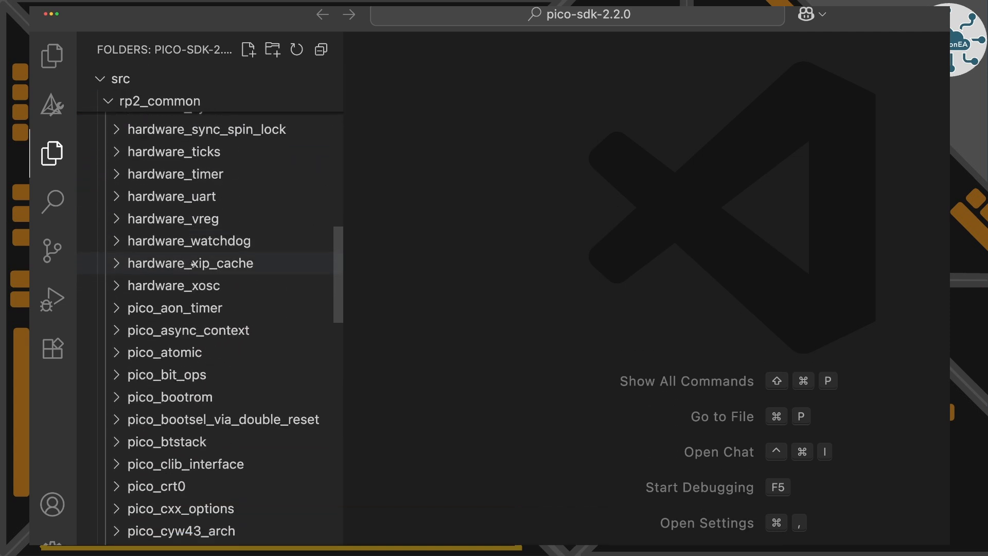
scroll("down", 3)
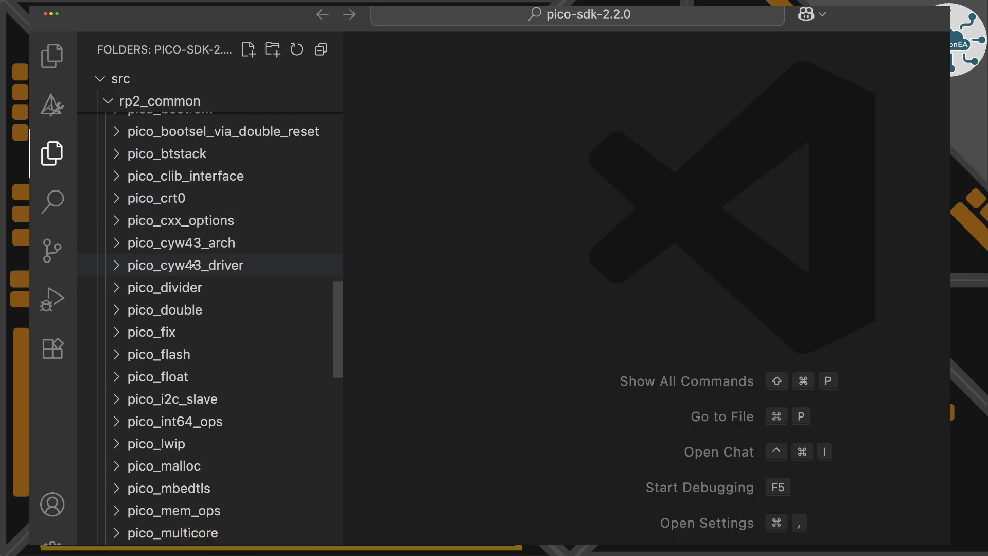
scroll("down", 3)
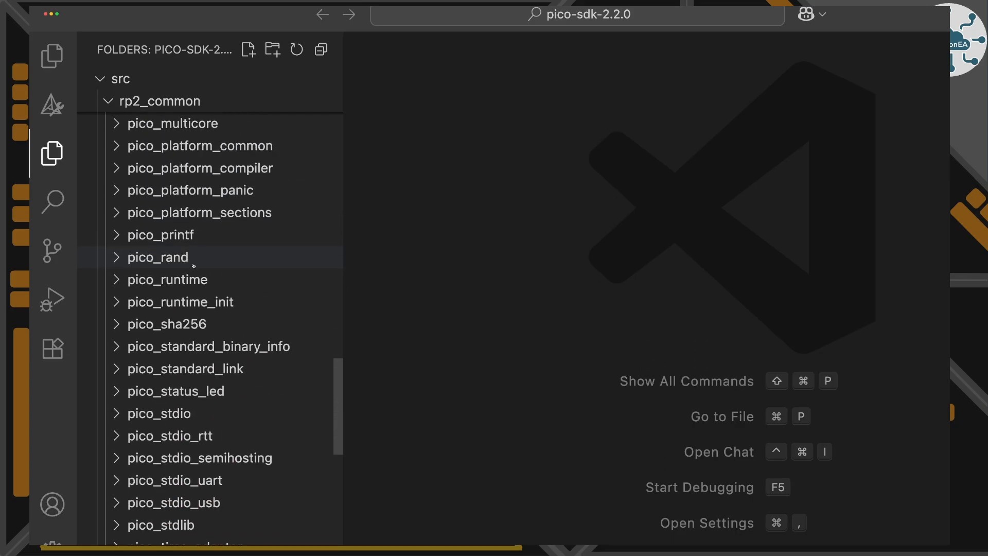
left_click(176, 391)
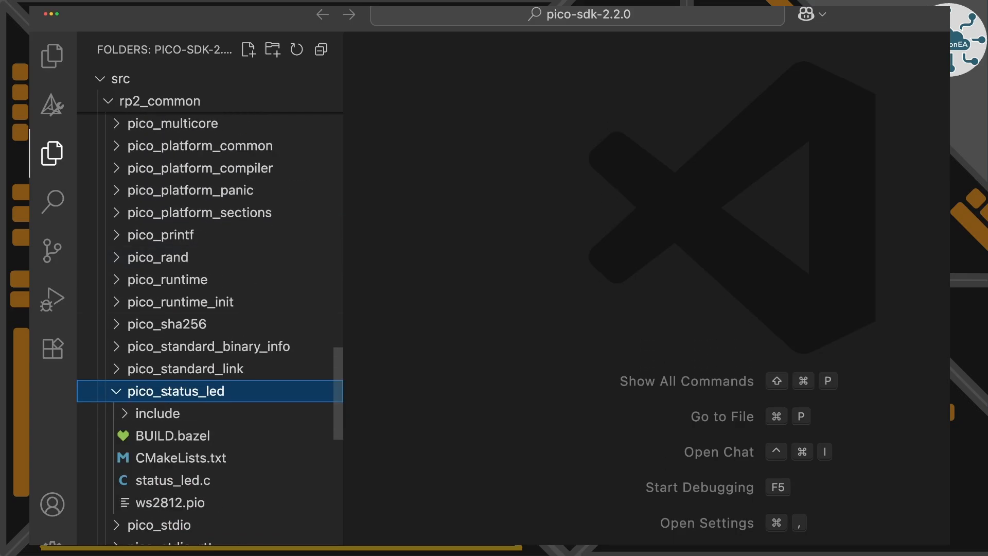
scroll("down", 3)
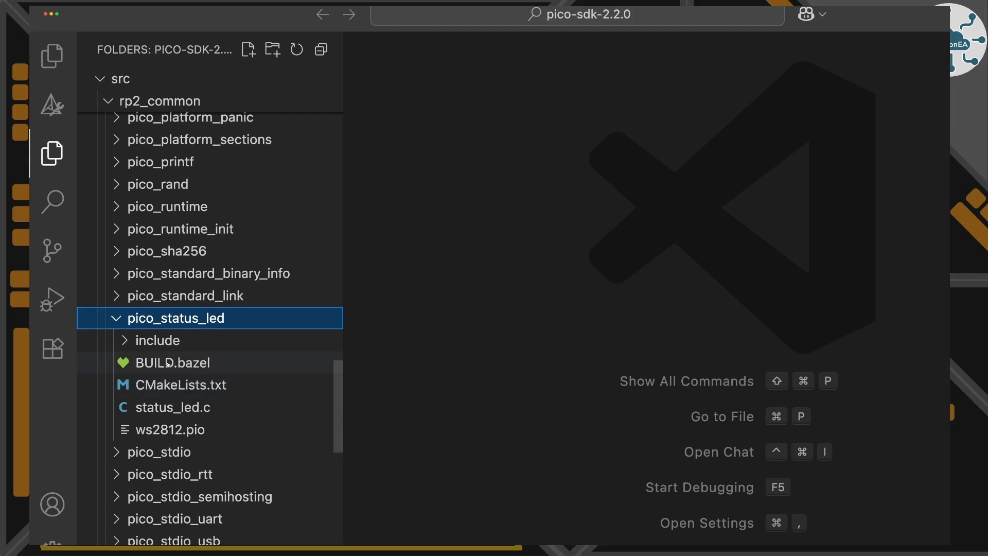
mouse_move(172, 363)
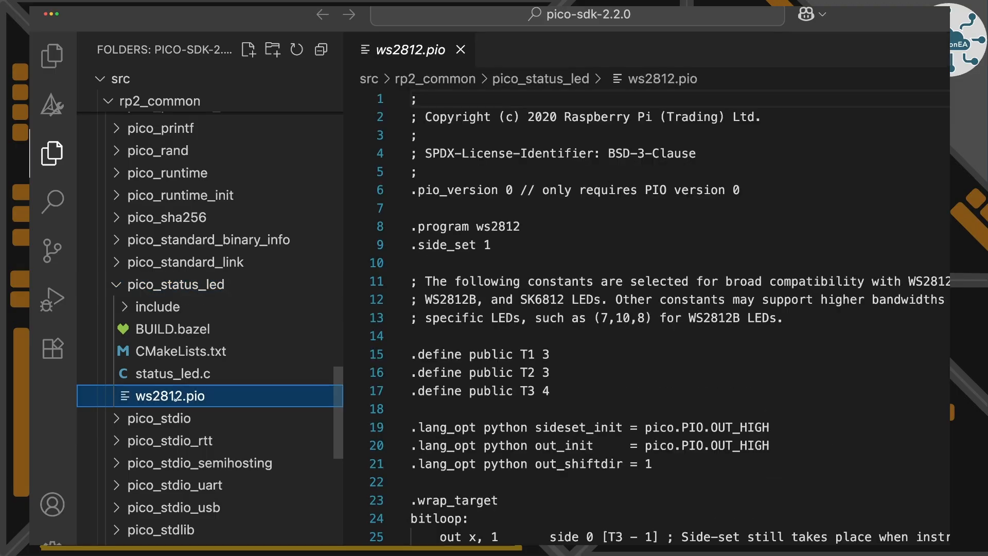
scroll("down", 3)
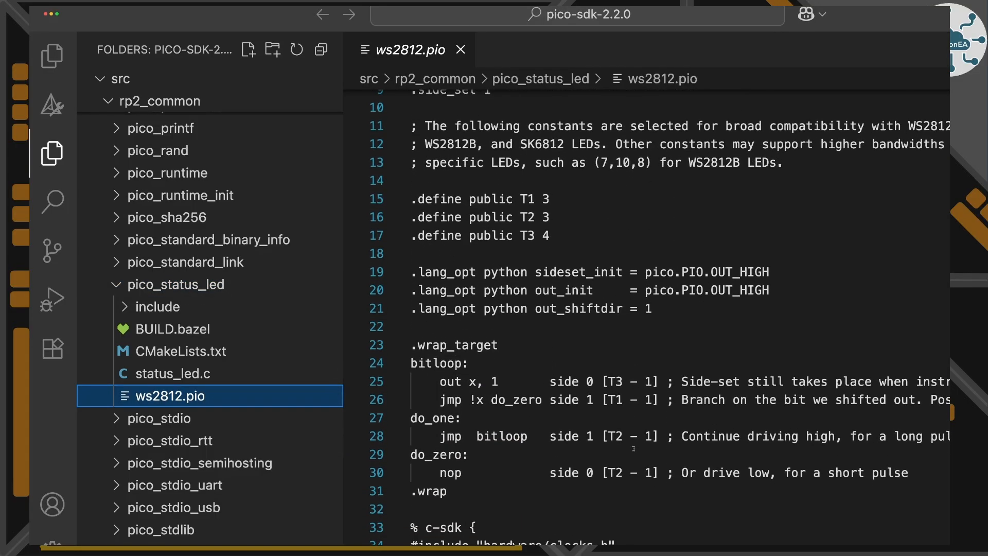
scroll("down", 3)
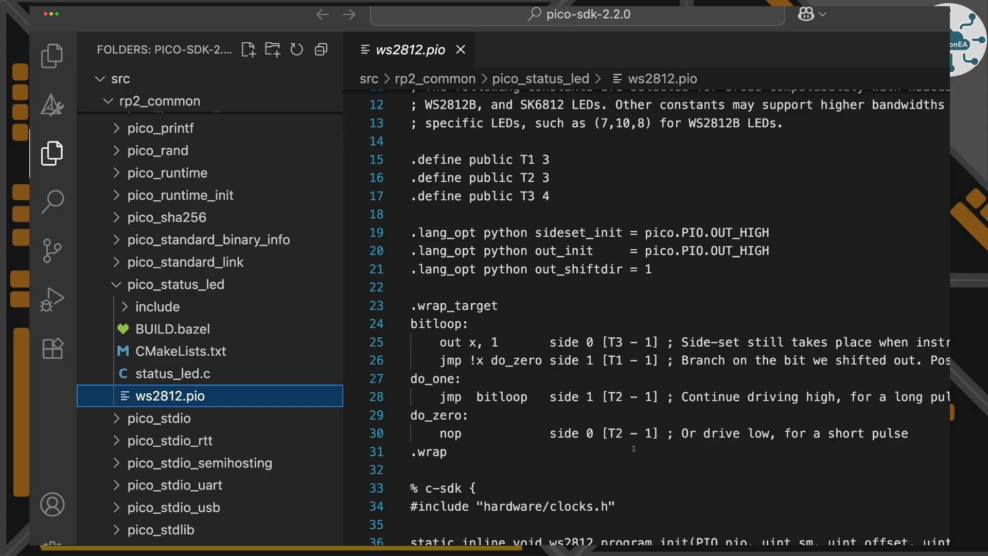
scroll("down", 3)
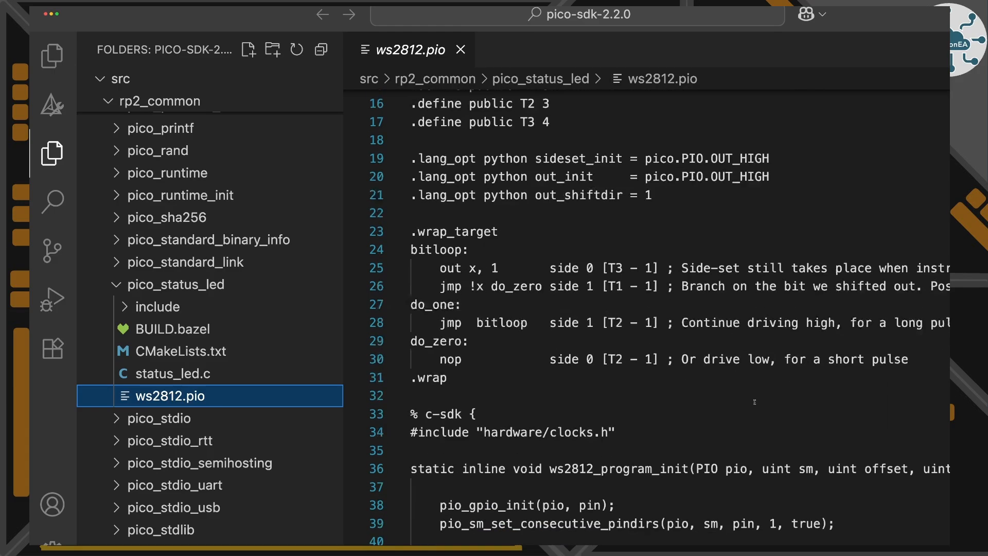
scroll("down", 3)
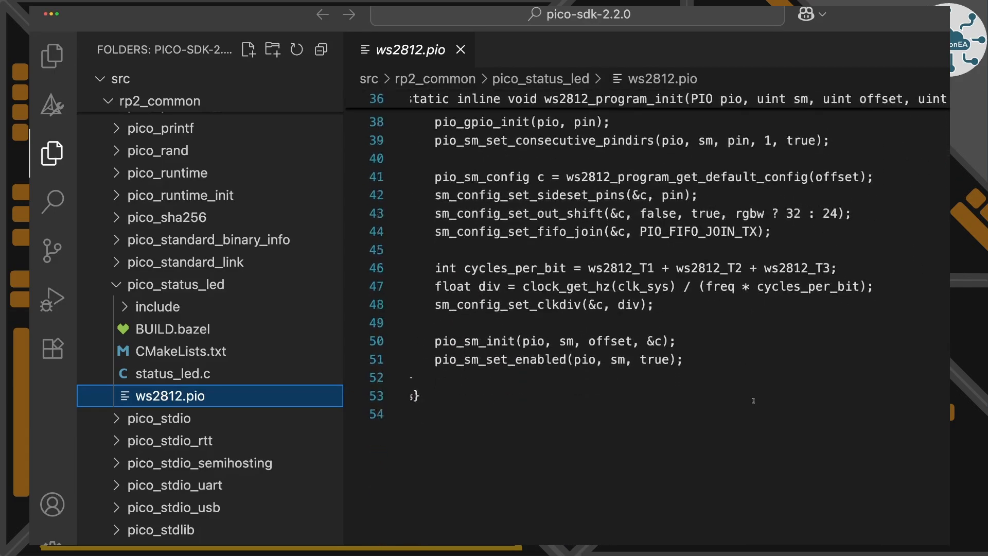
scroll("down", 3)
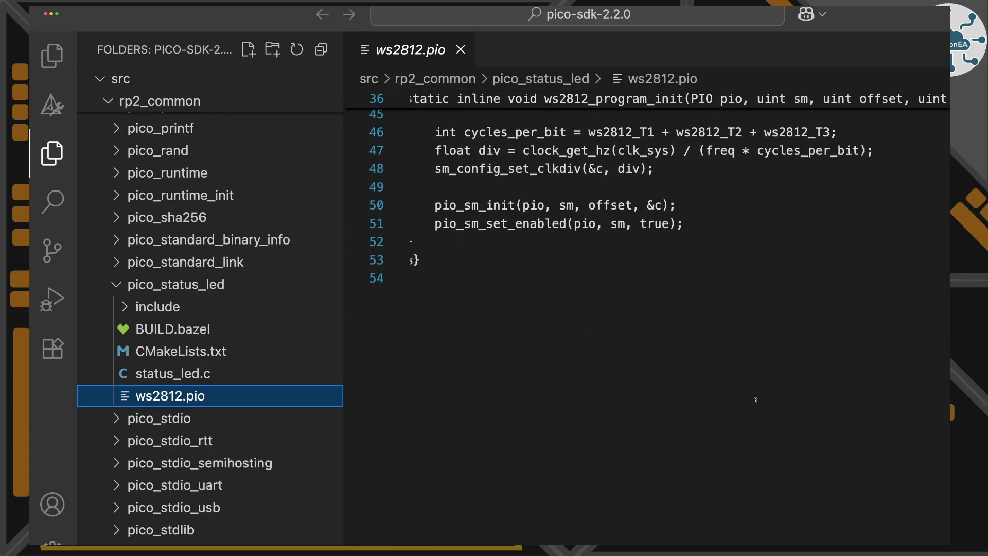
scroll("up", 3)
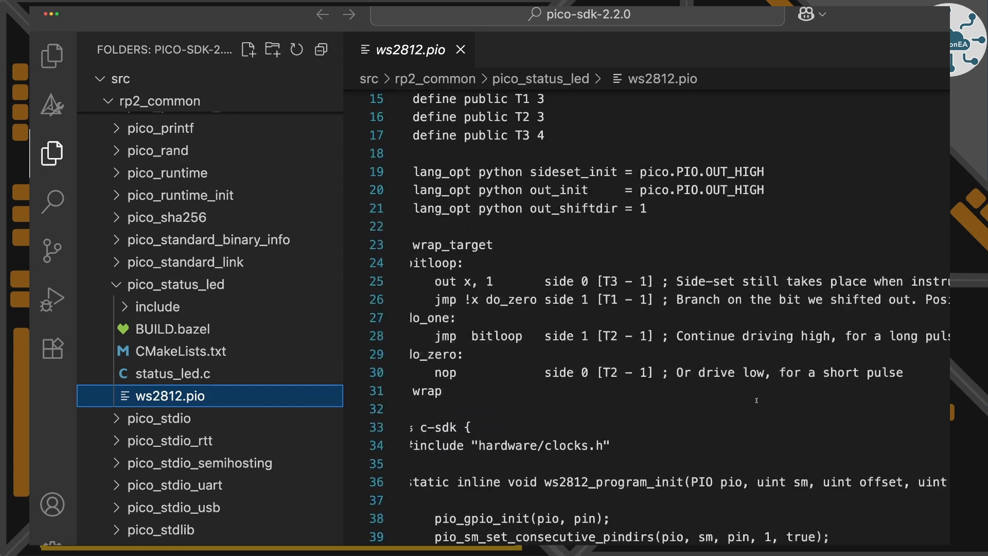
scroll("up", 3)
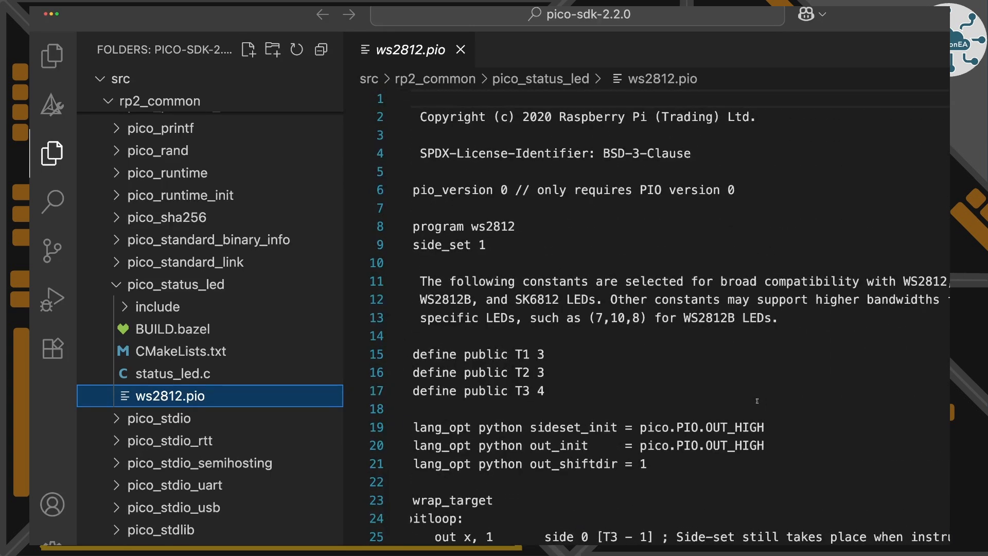